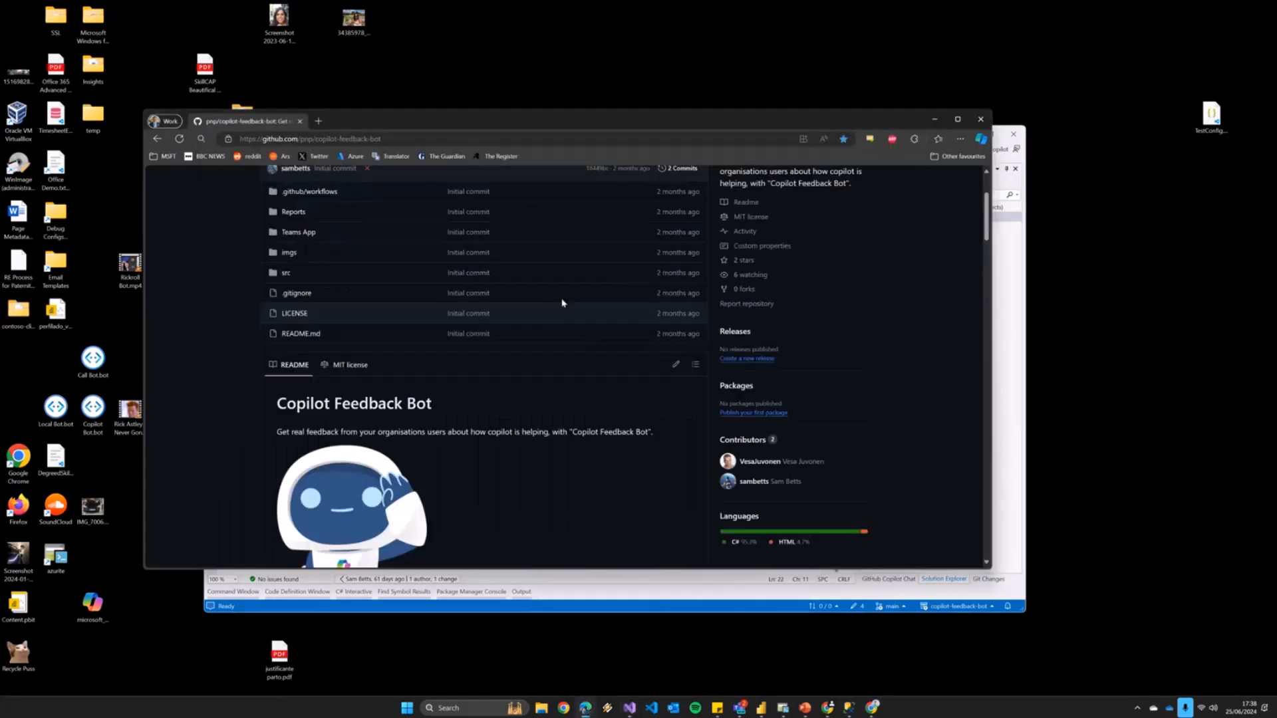
# Bring the Visual Studio window with the Copilot Feedback Bot solution to the front
pyautogui.click(305, 139)
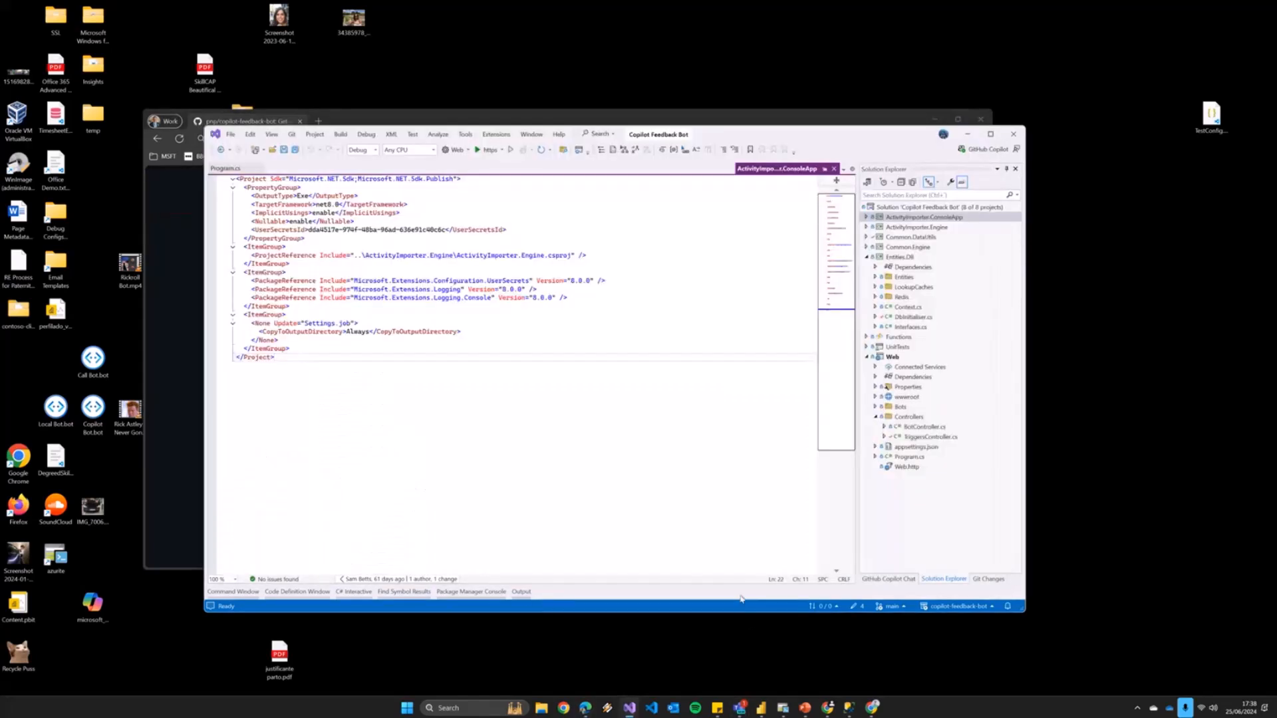
# Start debugging the Web project so its Swagger page lists the Bot and Triggers endpoints
pyautogui.click(990, 134)
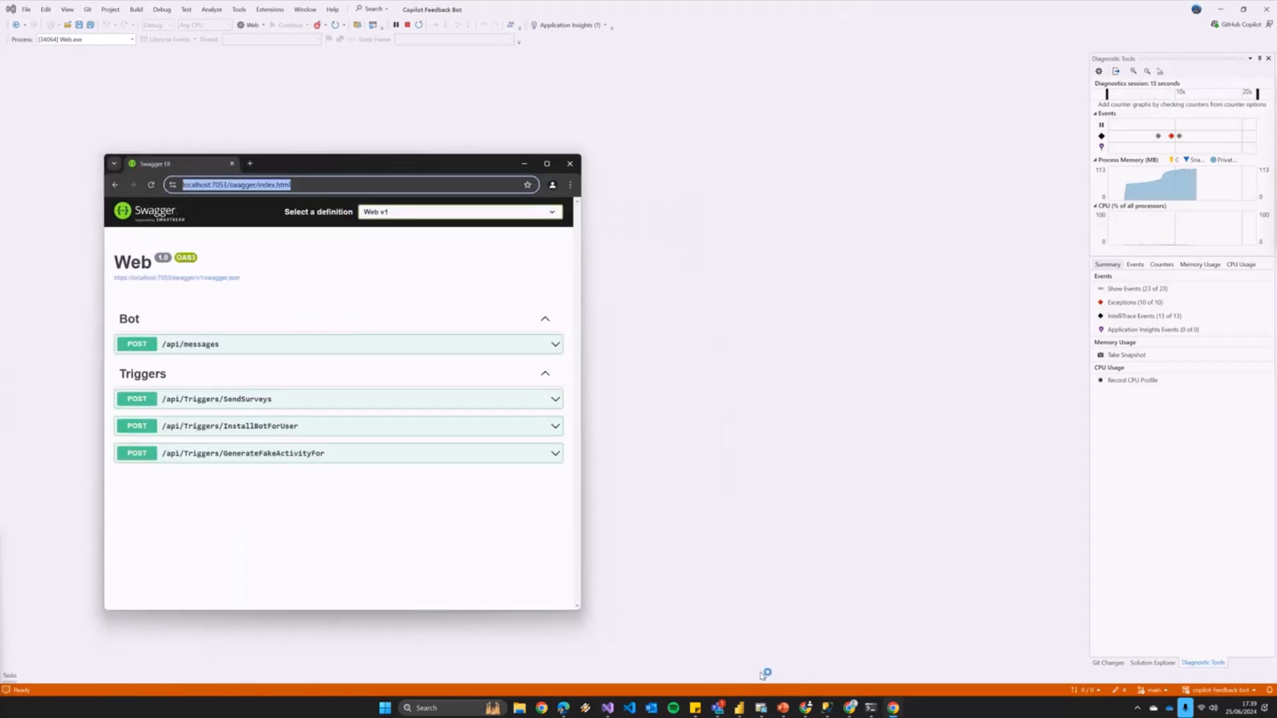
# Launch Bot Framework Emulator and load the saved Copilot Bot configuration under My Bots
pyautogui.click(385, 707)
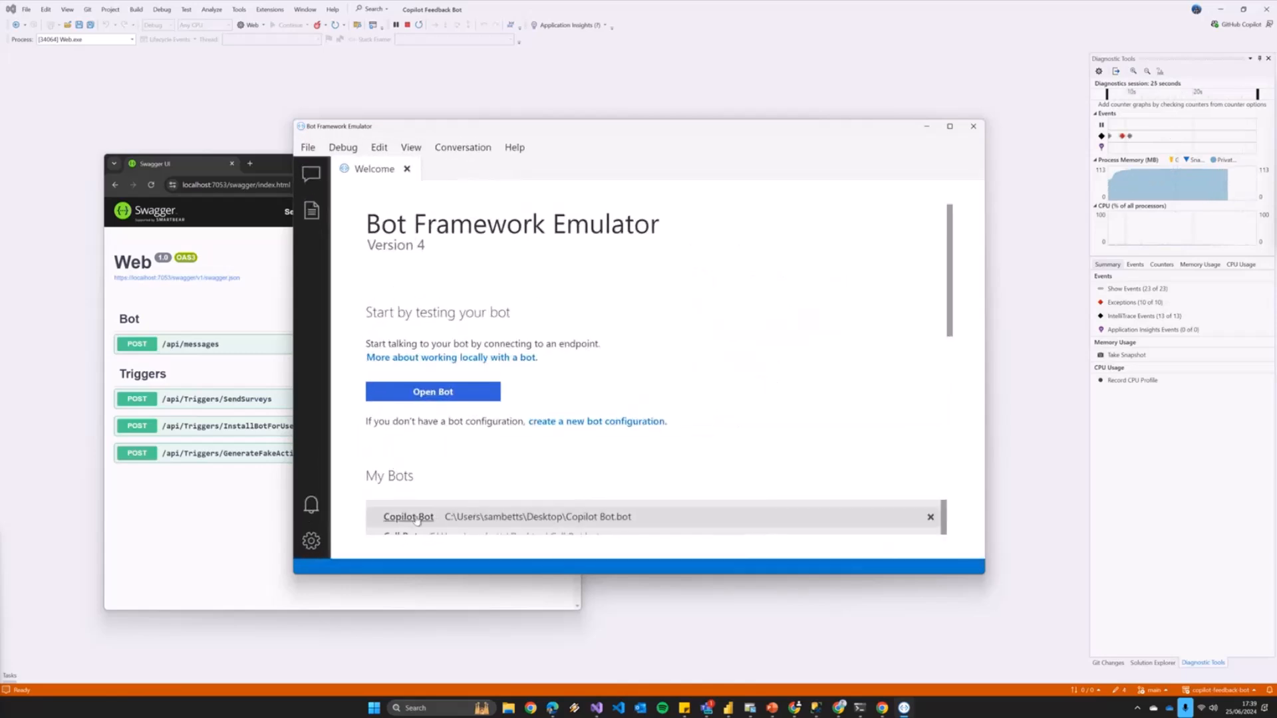
pyautogui.click(407, 516)
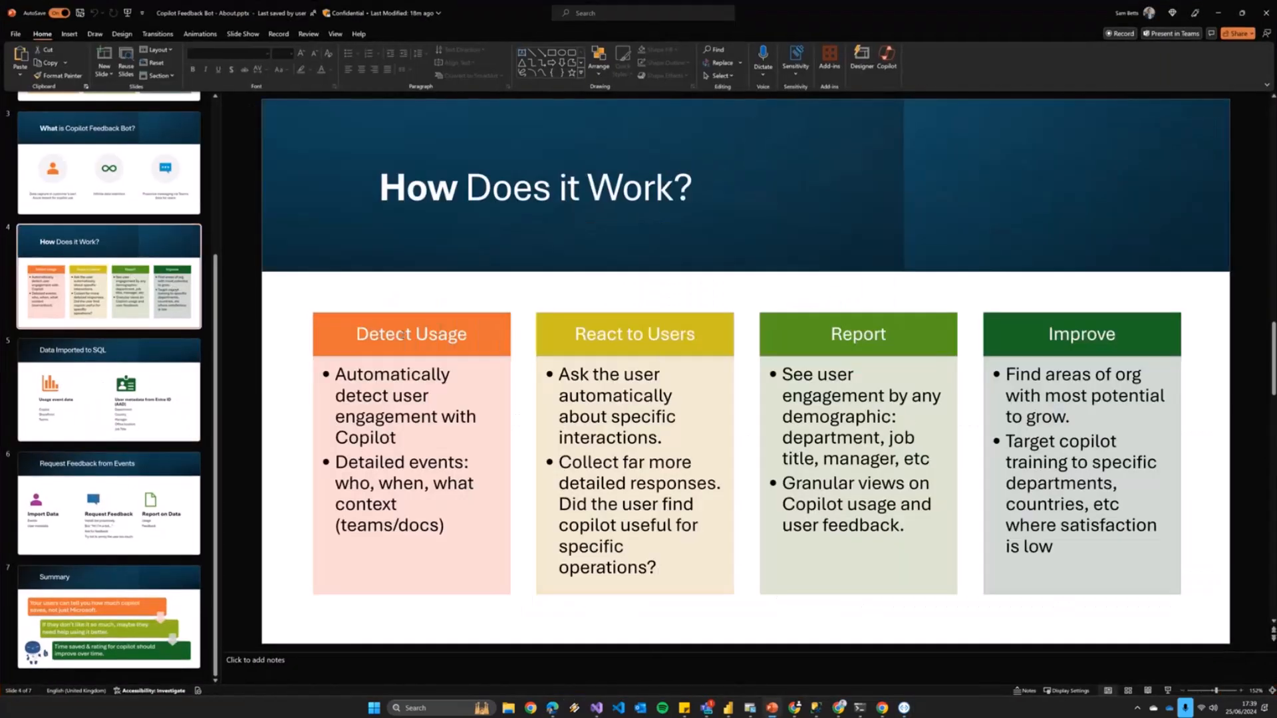
# Leave the Detect Usage slide and return to the emulator's Live Chat with the bot's welcome card
pyautogui.doubleClick(411, 334)
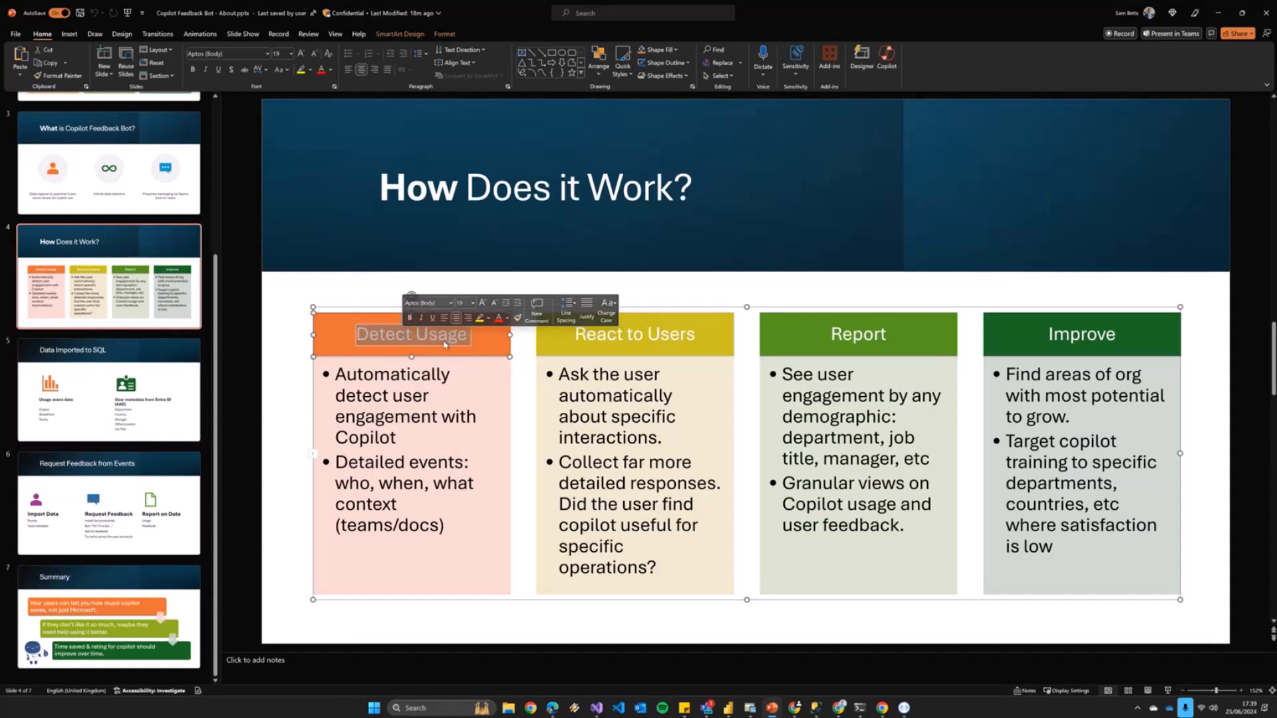
pyautogui.click(634, 334)
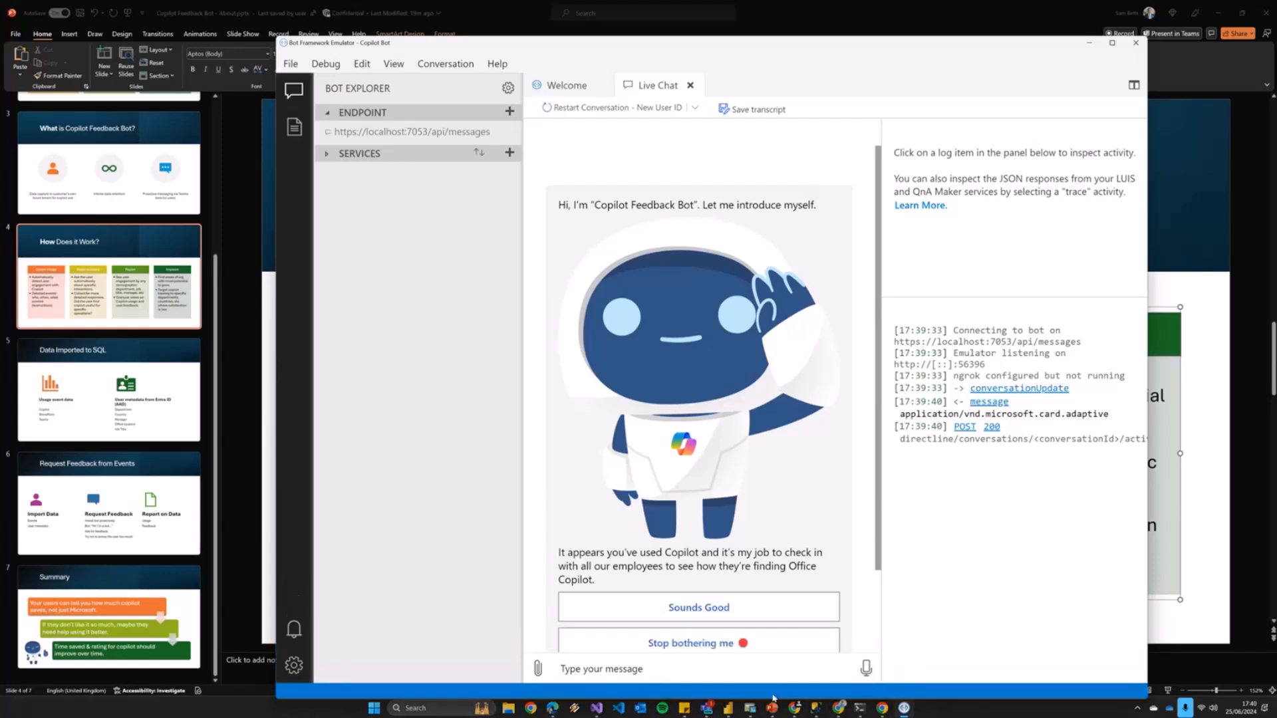
pyautogui.moveTo(822, 243)
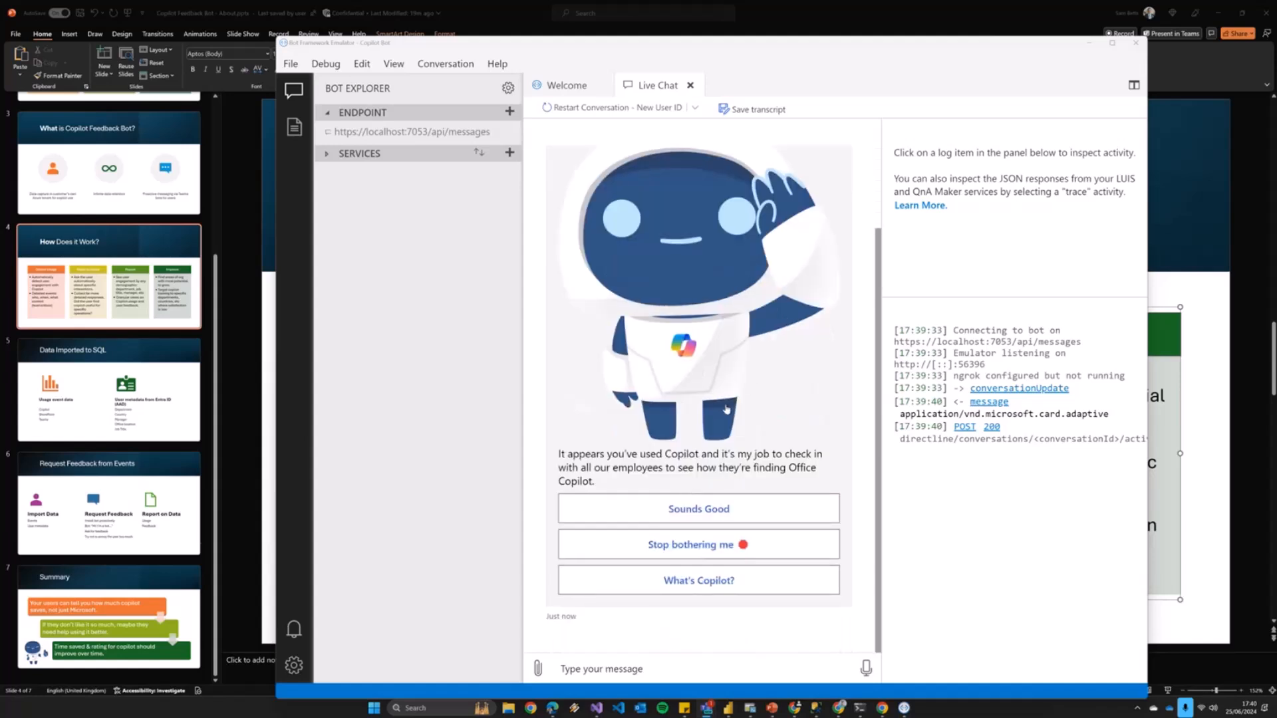
pyautogui.moveTo(727, 409)
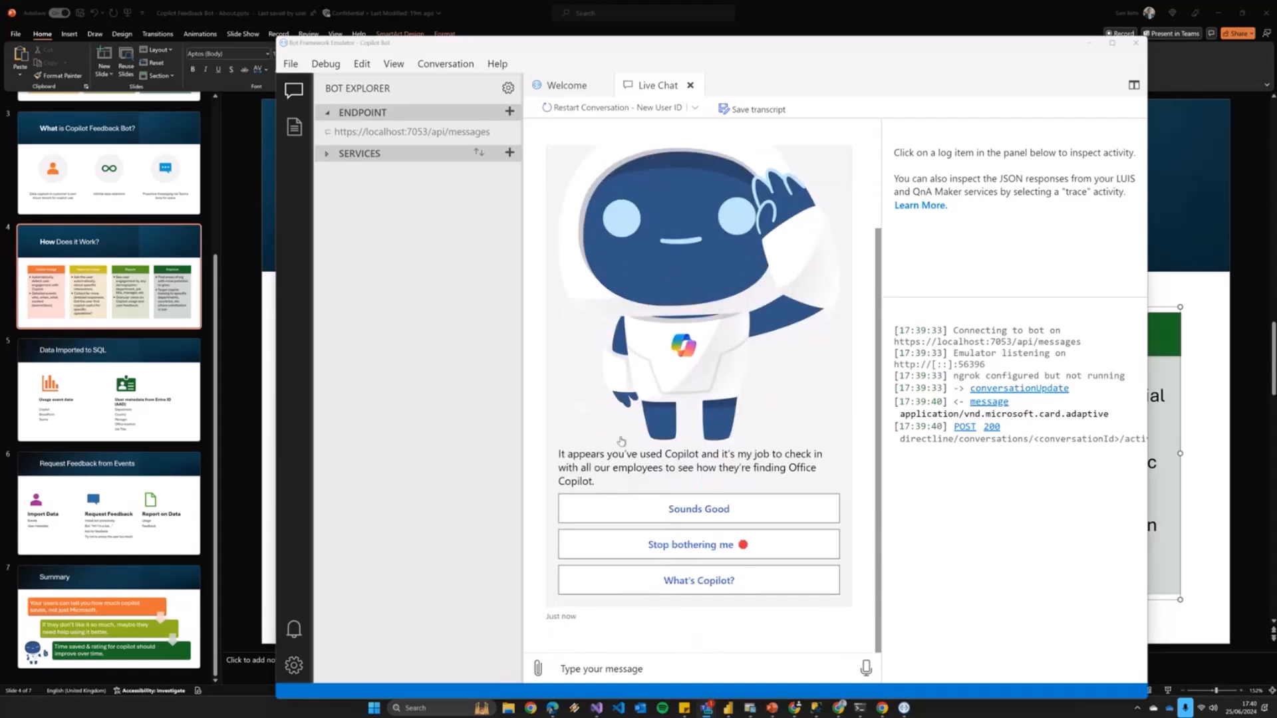
pyautogui.moveTo(660, 461)
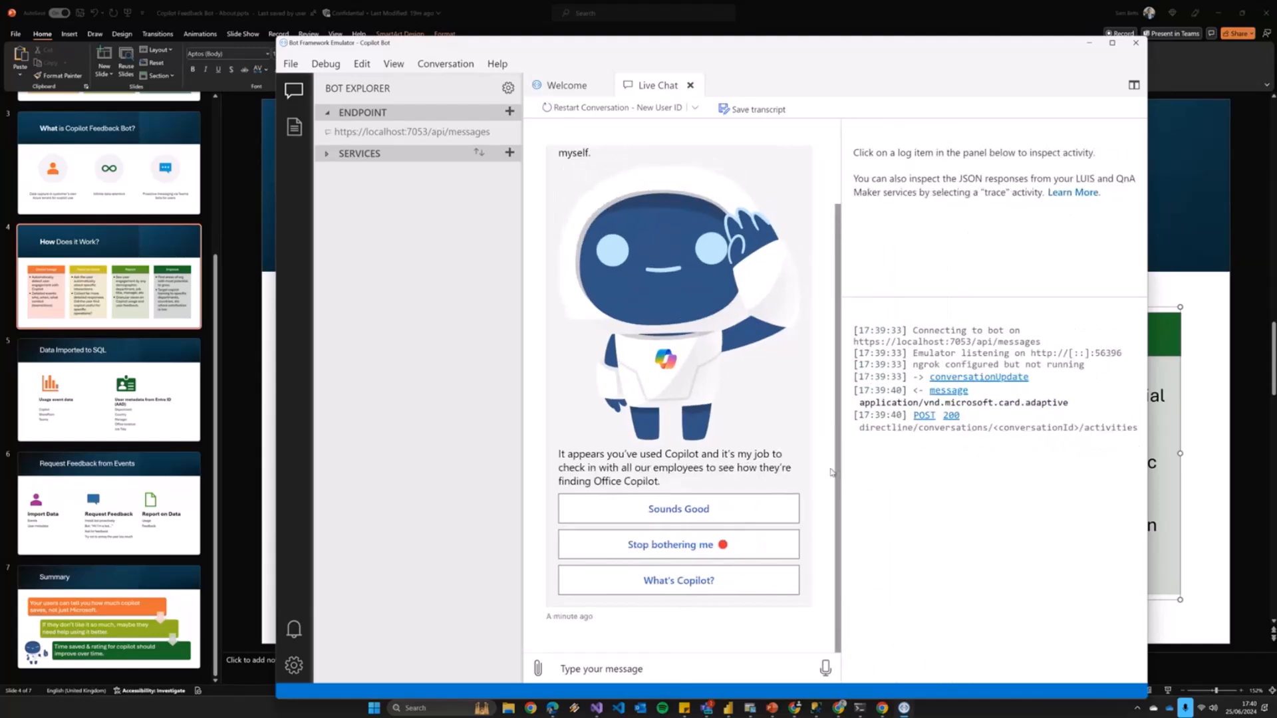
pyautogui.moveTo(798, 478)
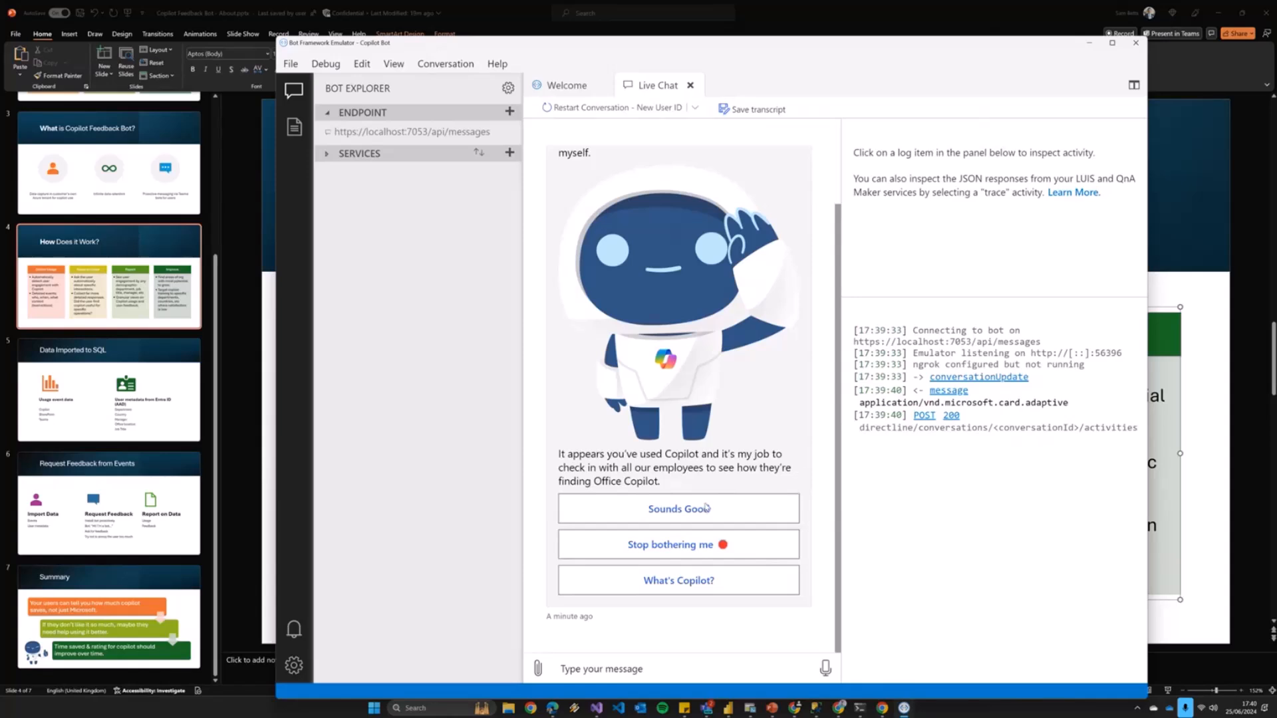
# Answer 'Sounds Good' on the welcome card to receive the Weekly Team Sync feedback card
pyautogui.click(677, 508)
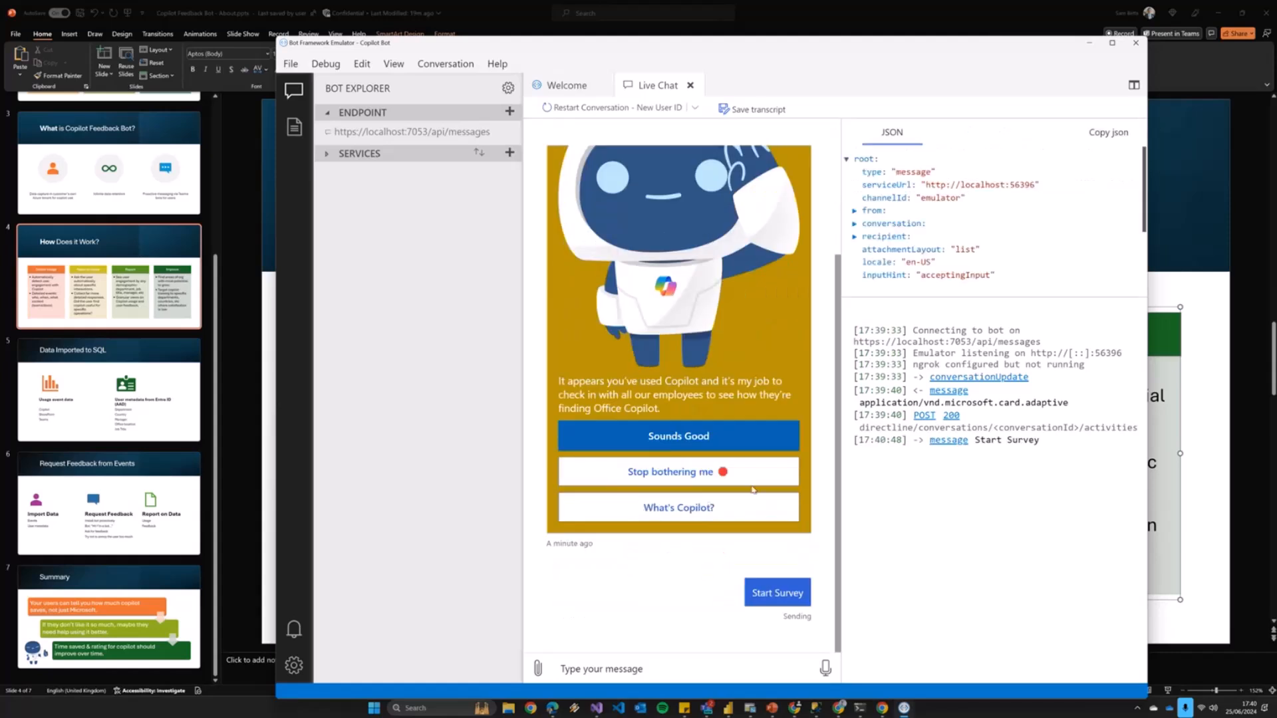
pyautogui.click(775, 592)
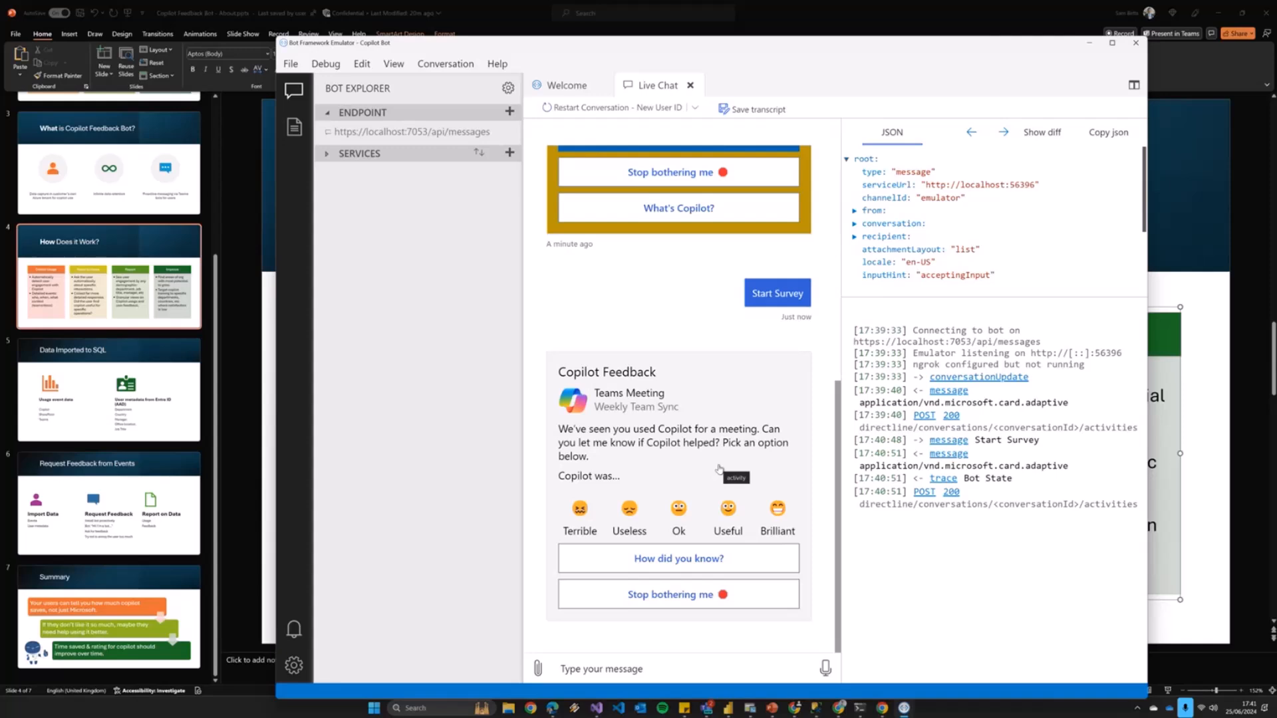
pyautogui.moveTo(616, 405)
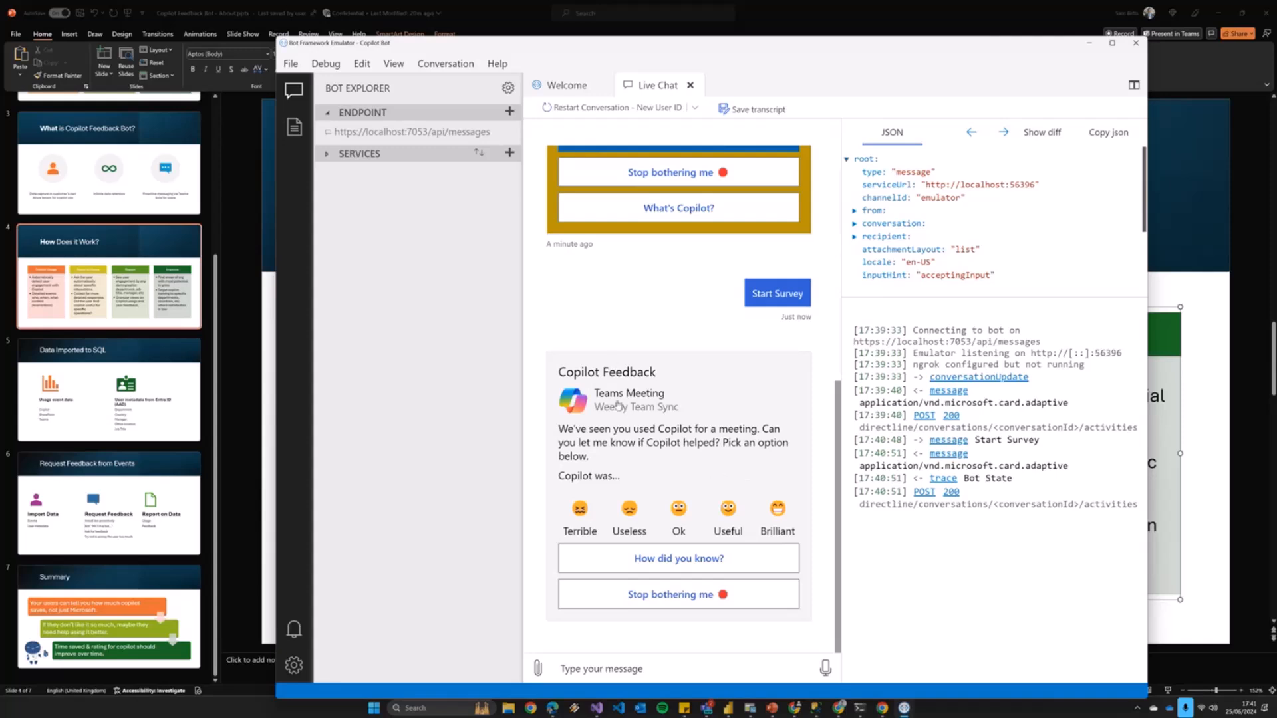
pyautogui.moveTo(647, 444)
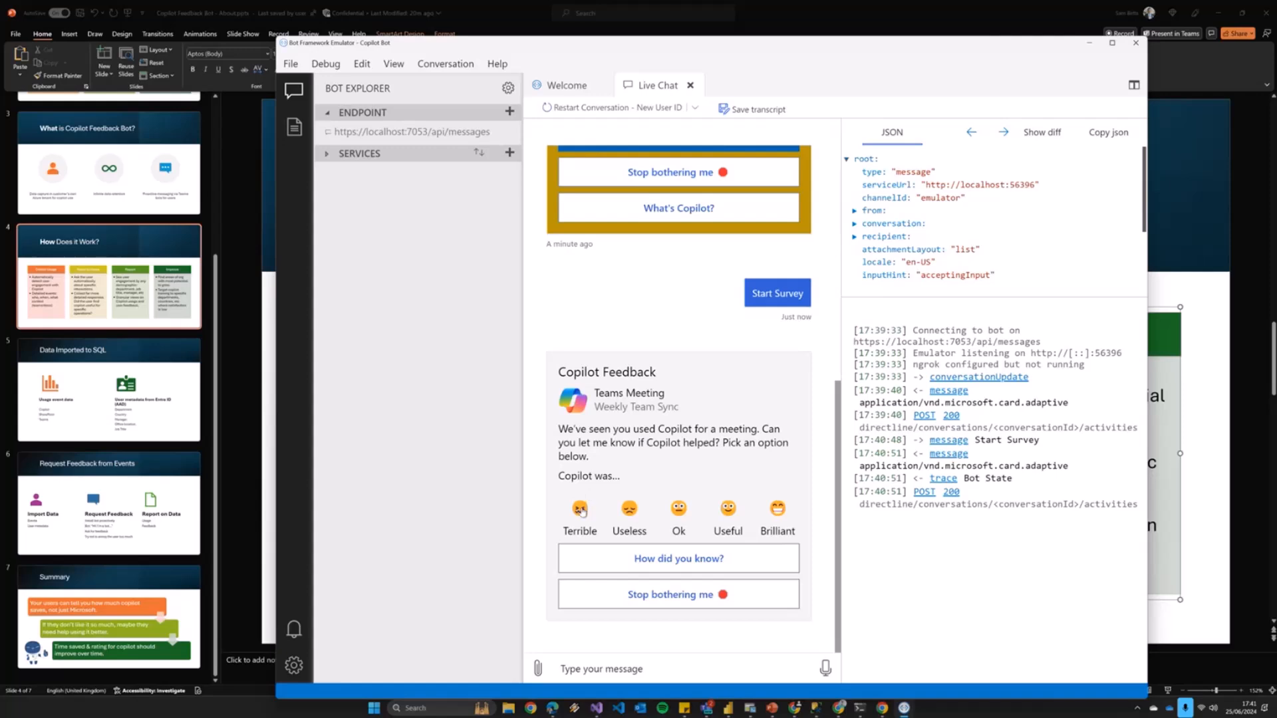
pyautogui.moveTo(711, 516)
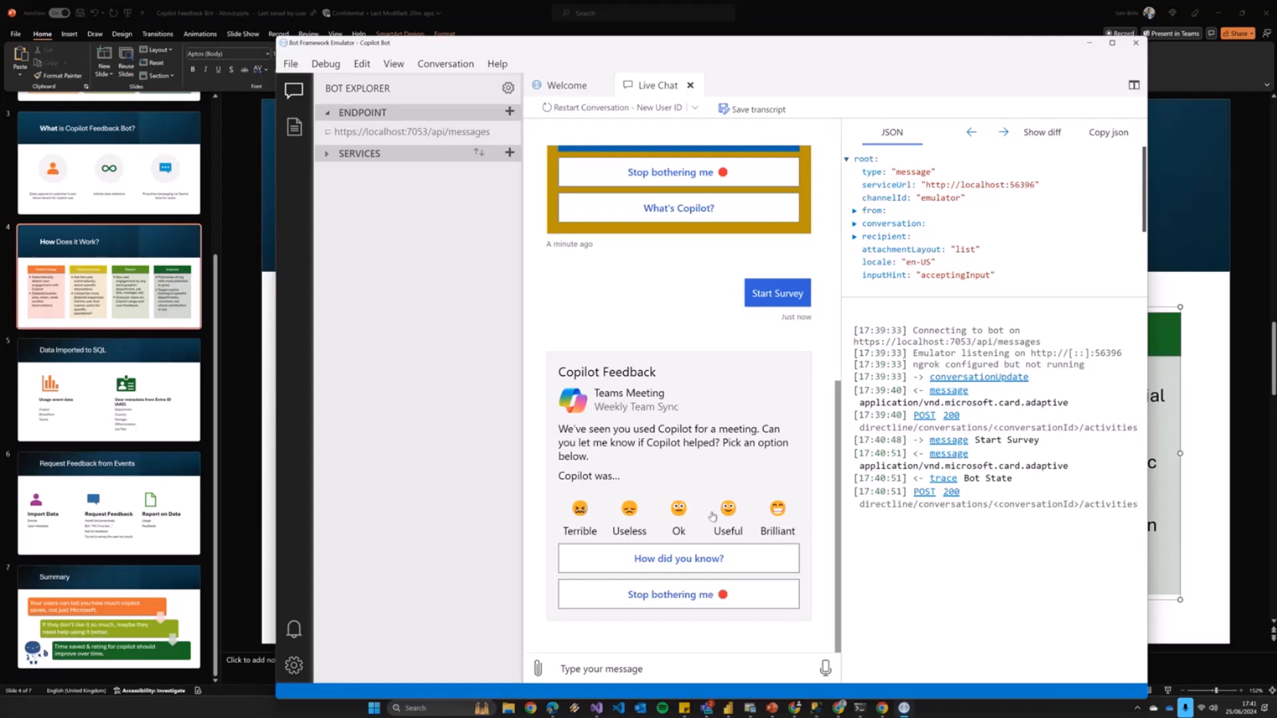
pyautogui.moveTo(776, 518)
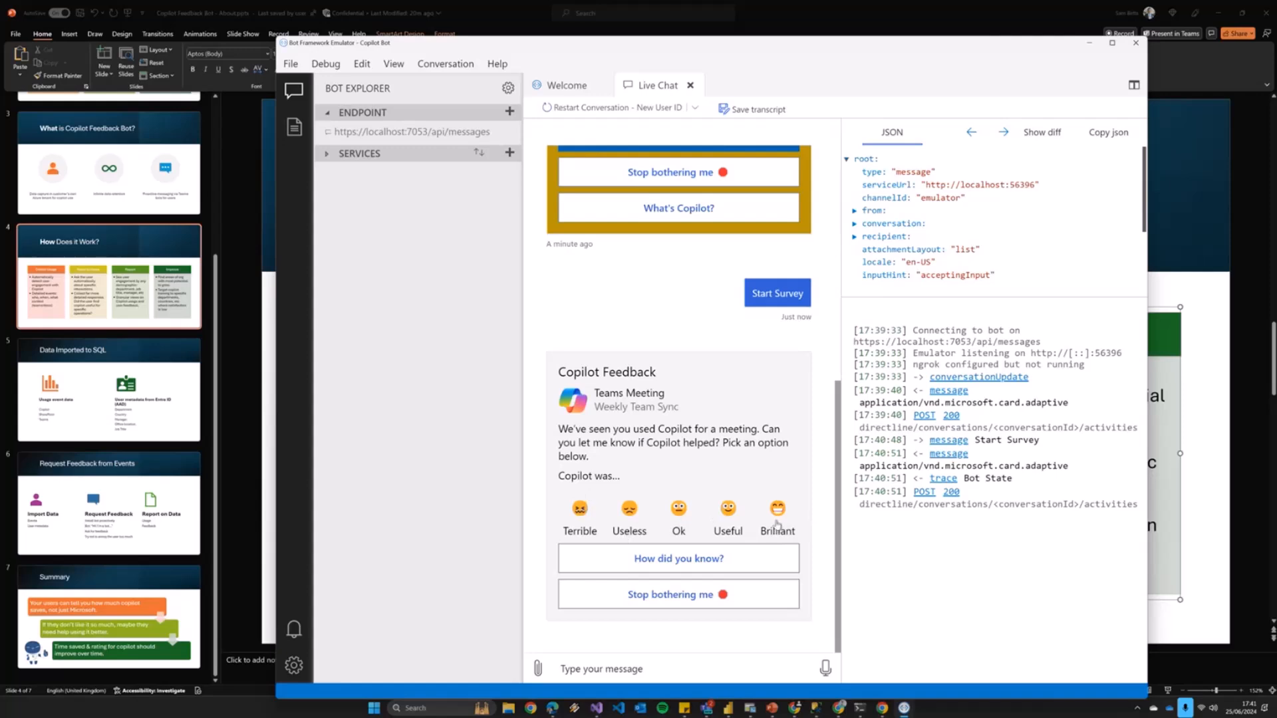
# Rate Copilot as Brilliant, enter 30 minutes saved and the comment 'asdfasdf'
pyautogui.click(776, 479)
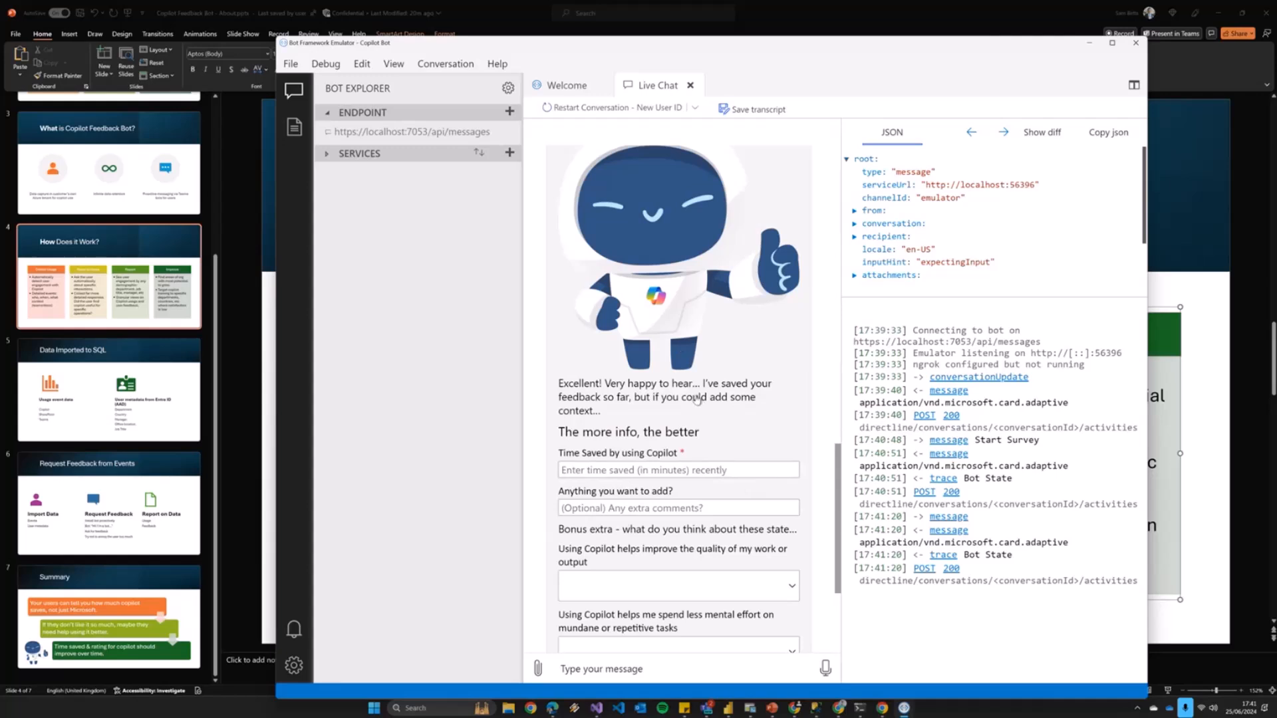
pyautogui.moveTo(675, 320)
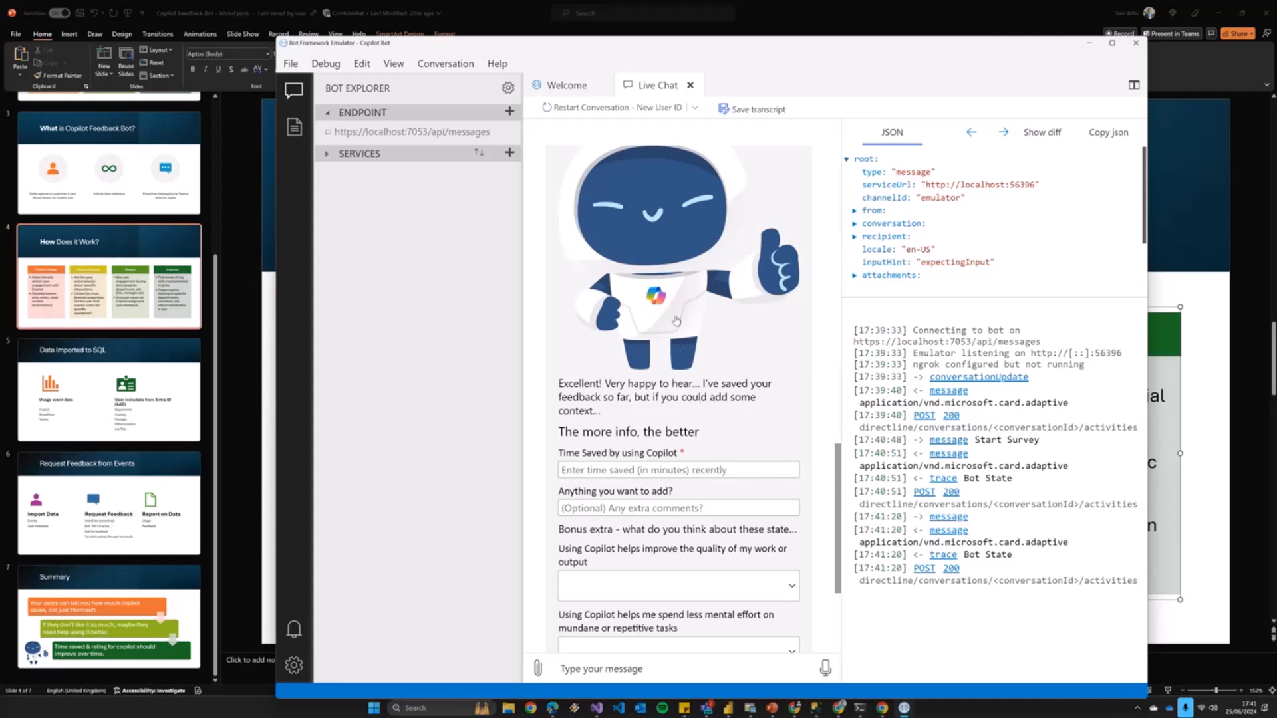
pyautogui.moveTo(790, 403)
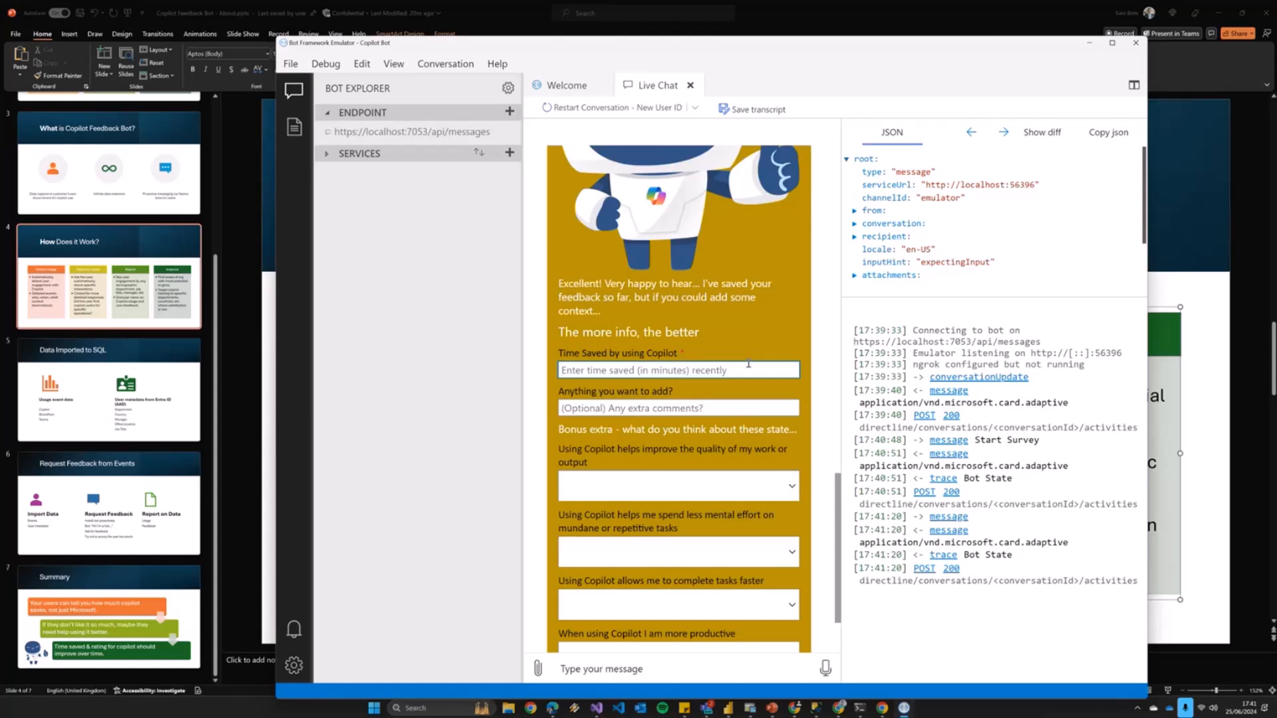
pyautogui.write('30')
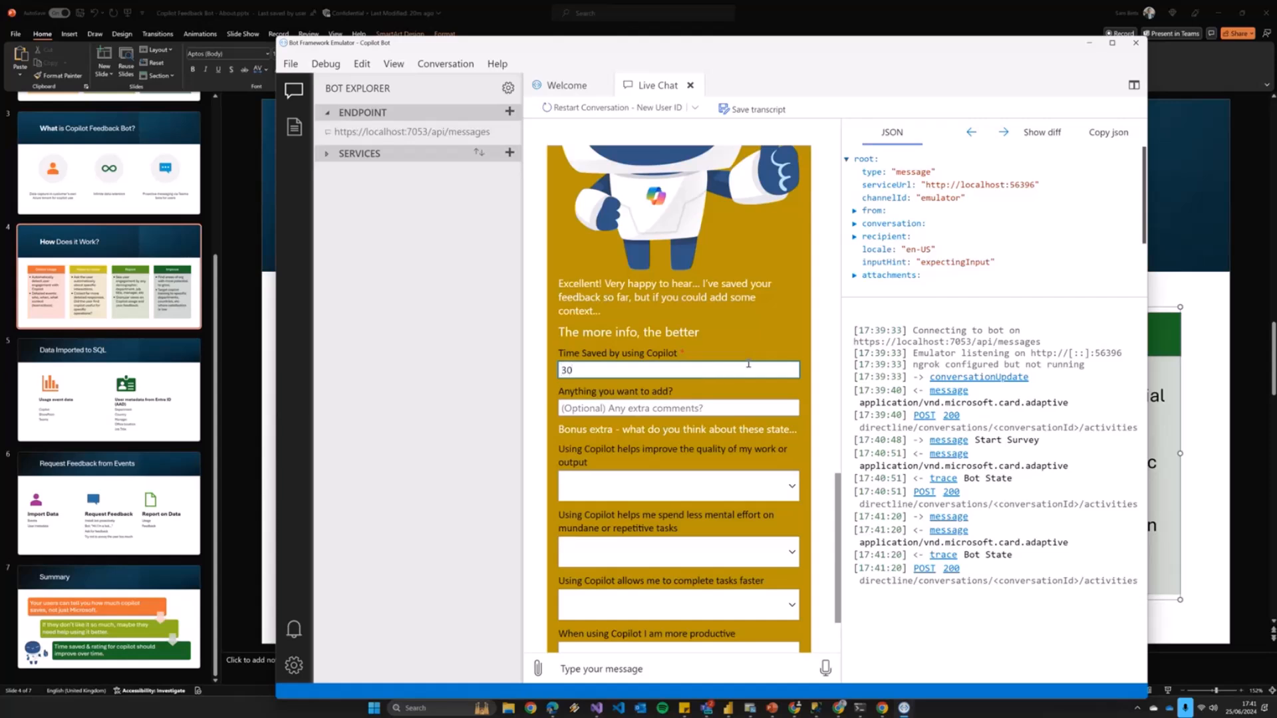
pyautogui.click(678, 408)
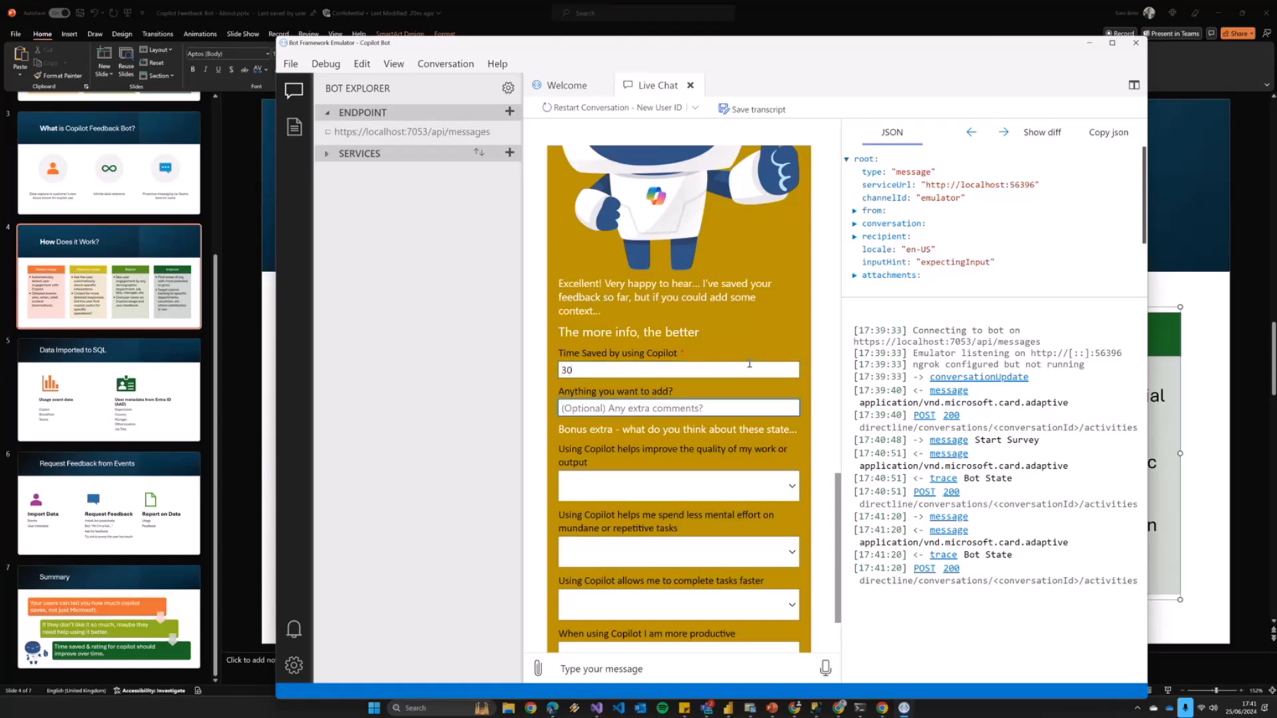
pyautogui.write('asdfasdf')
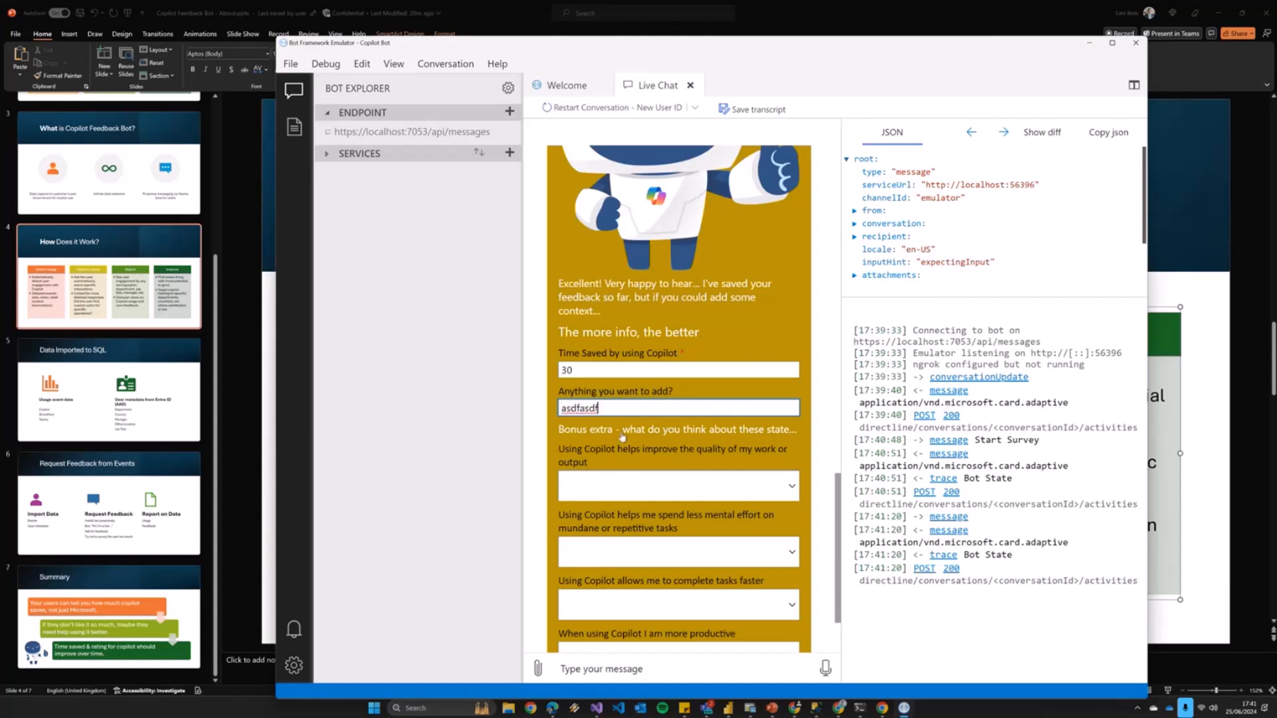
pyautogui.scroll(-3)
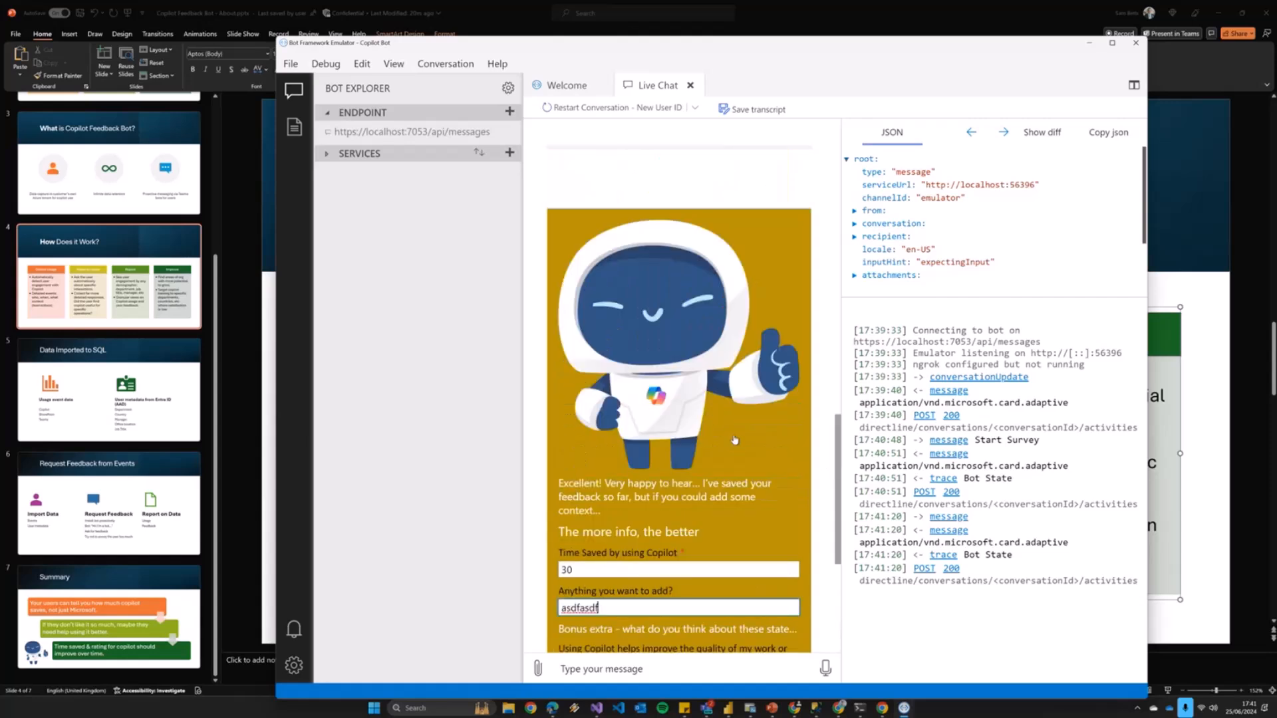
pyautogui.scroll(-3)
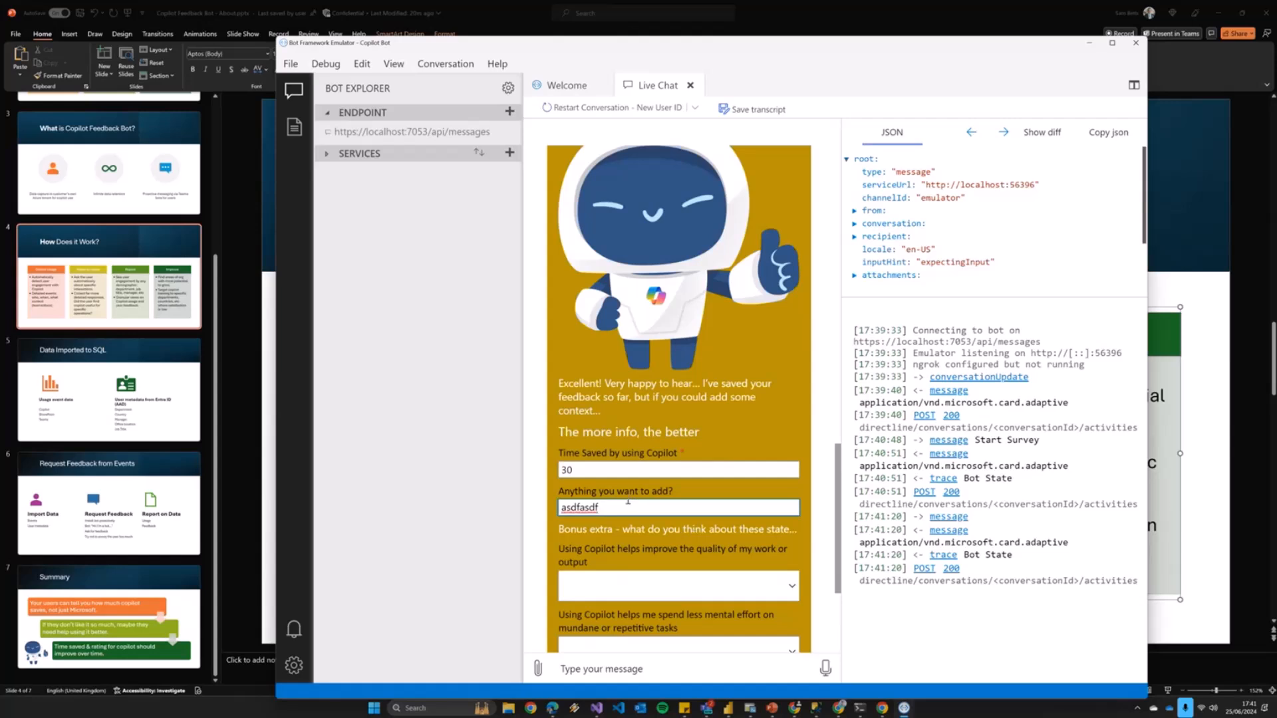
pyautogui.scroll(-3)
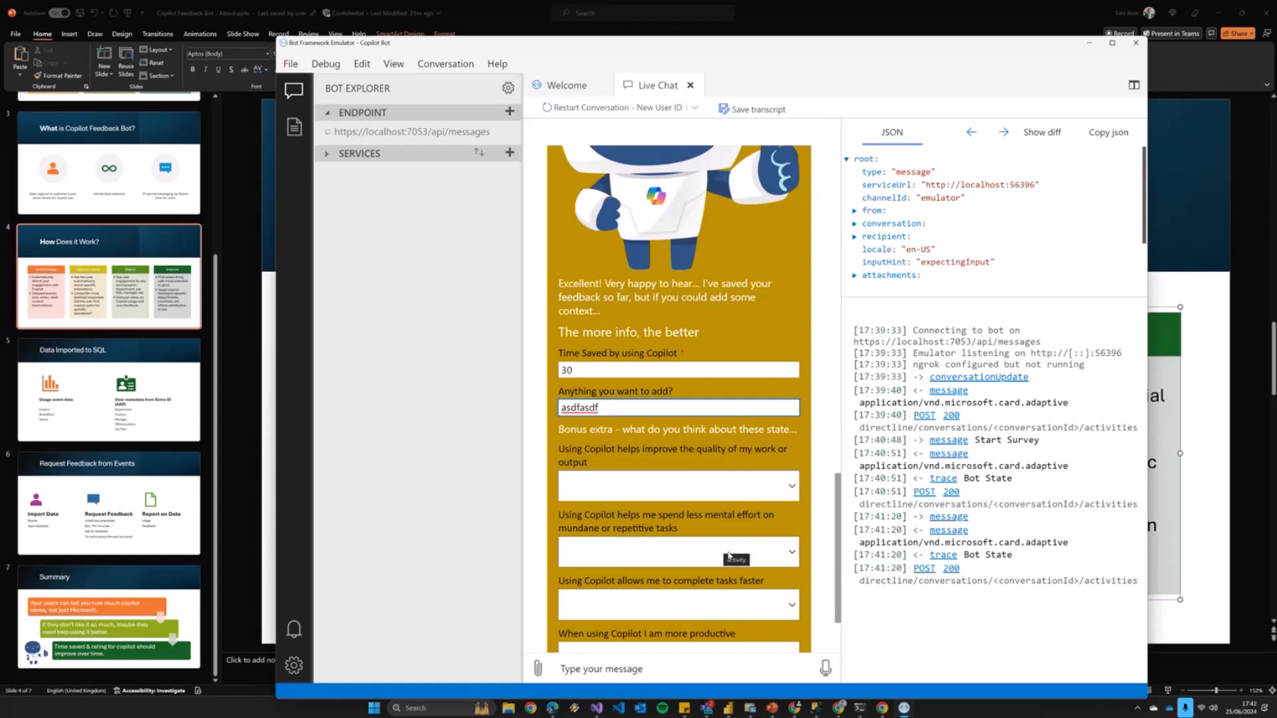
# Answer Agree for mental effort, Strongly Agree for productivity, and submit with Update Survey
pyautogui.click(677, 486)
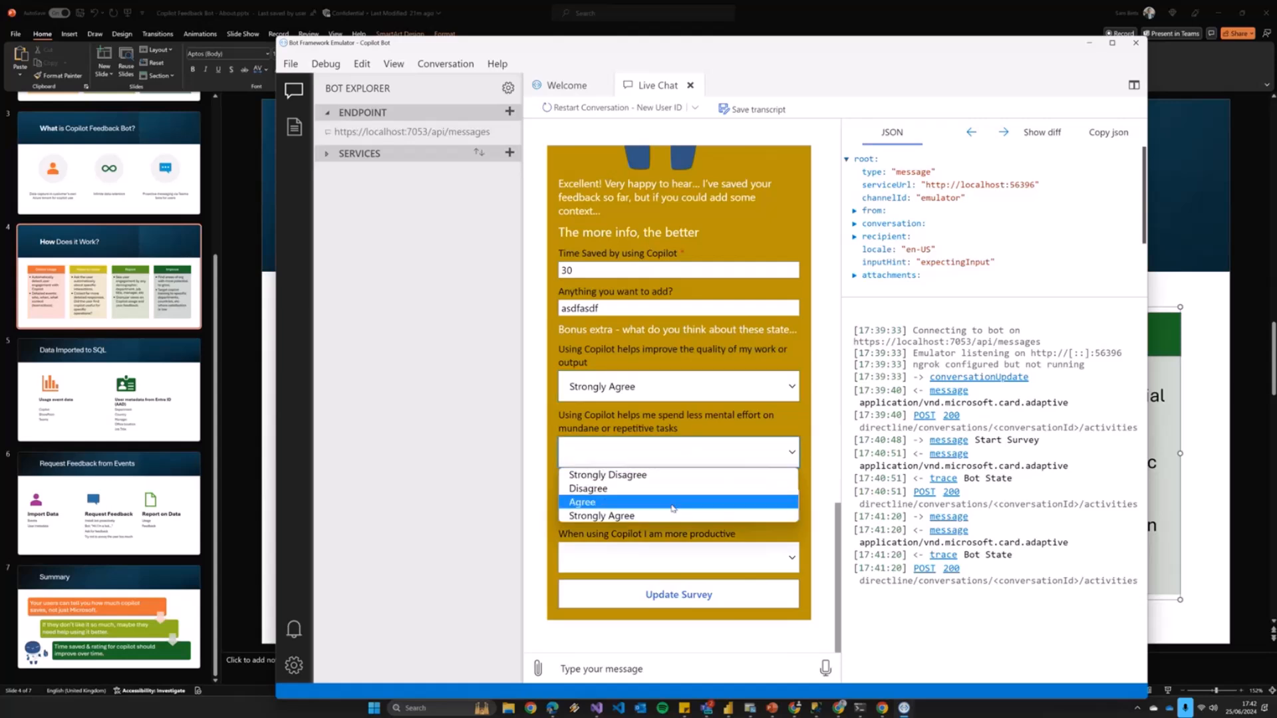
pyautogui.click(582, 502)
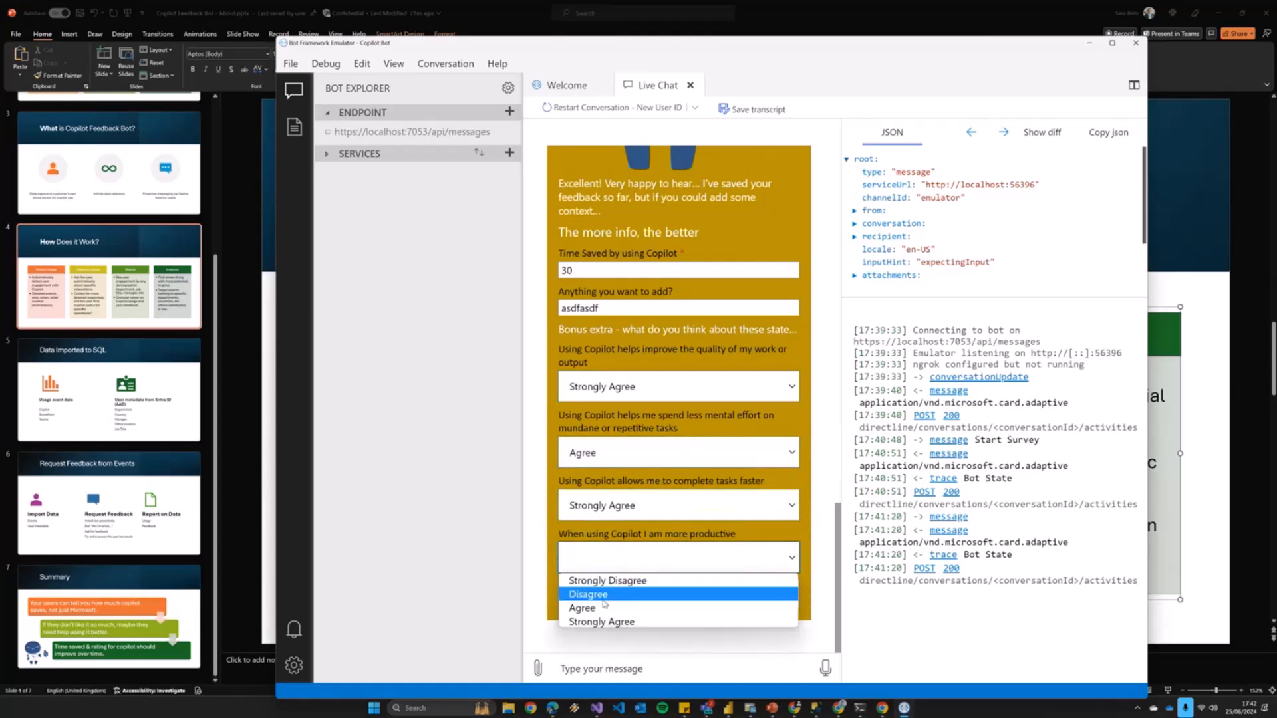
pyautogui.moveTo(600, 621)
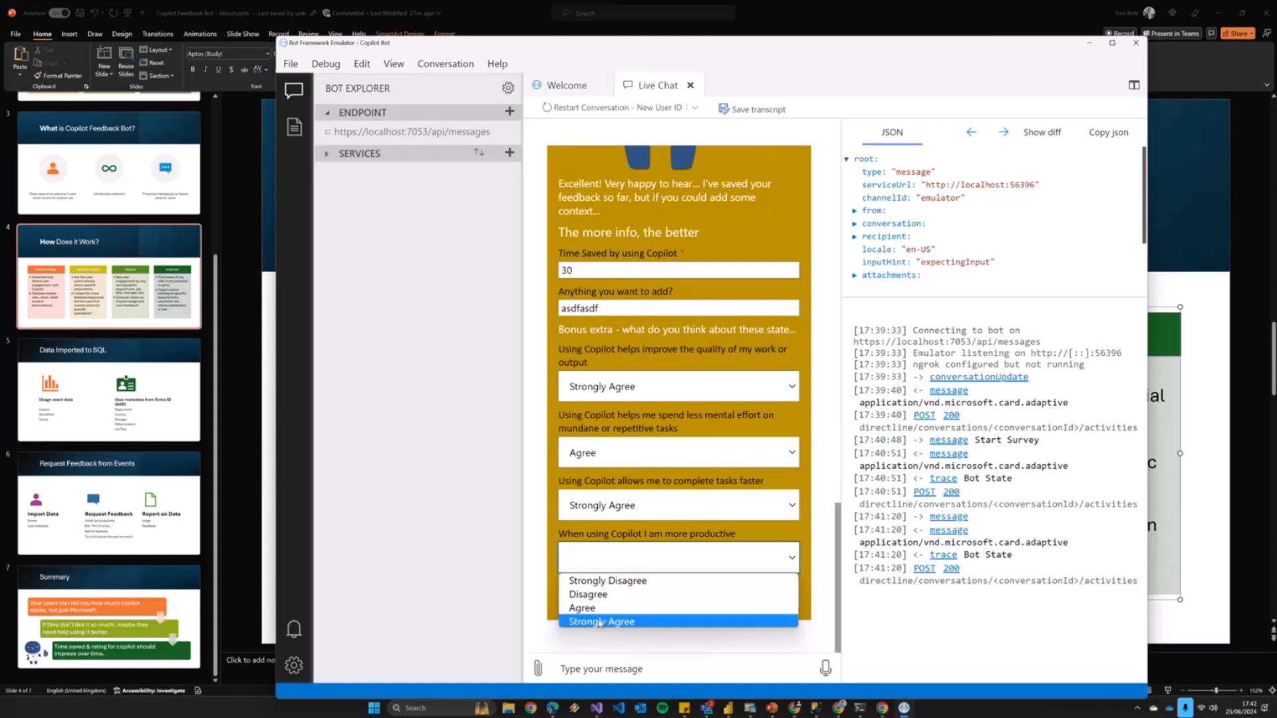
pyautogui.click(600, 621)
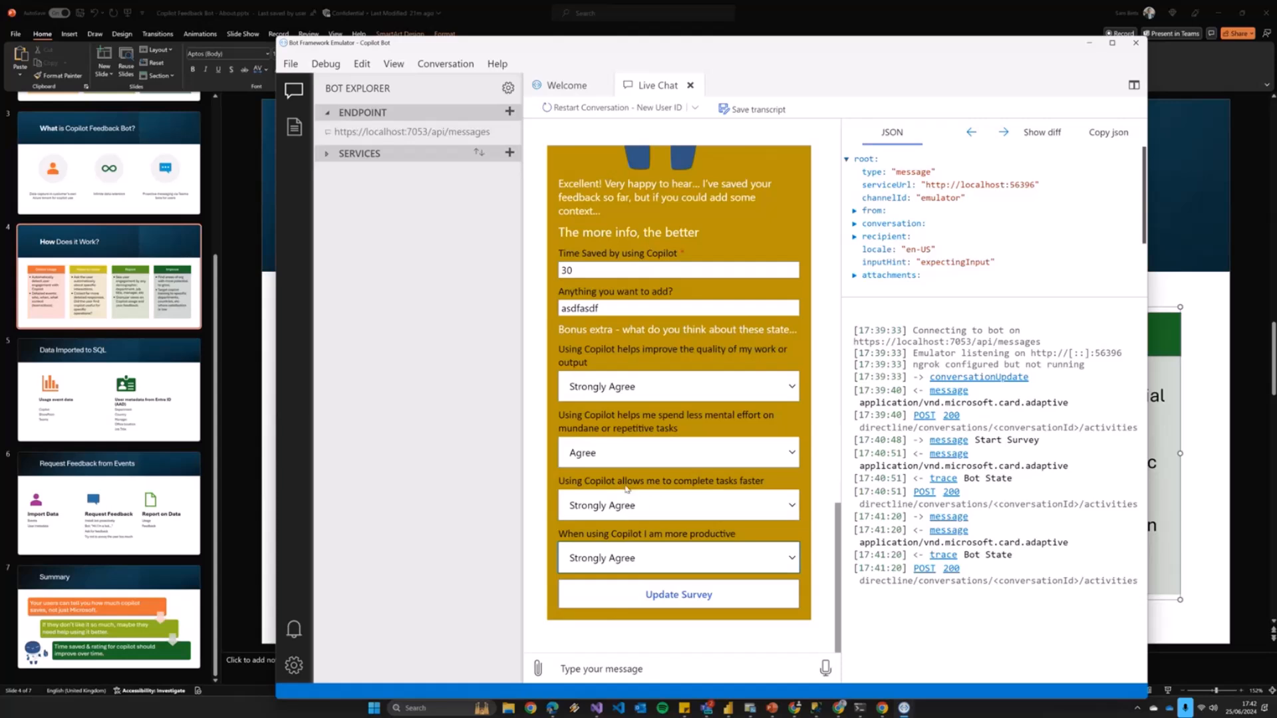
pyautogui.click(678, 594)
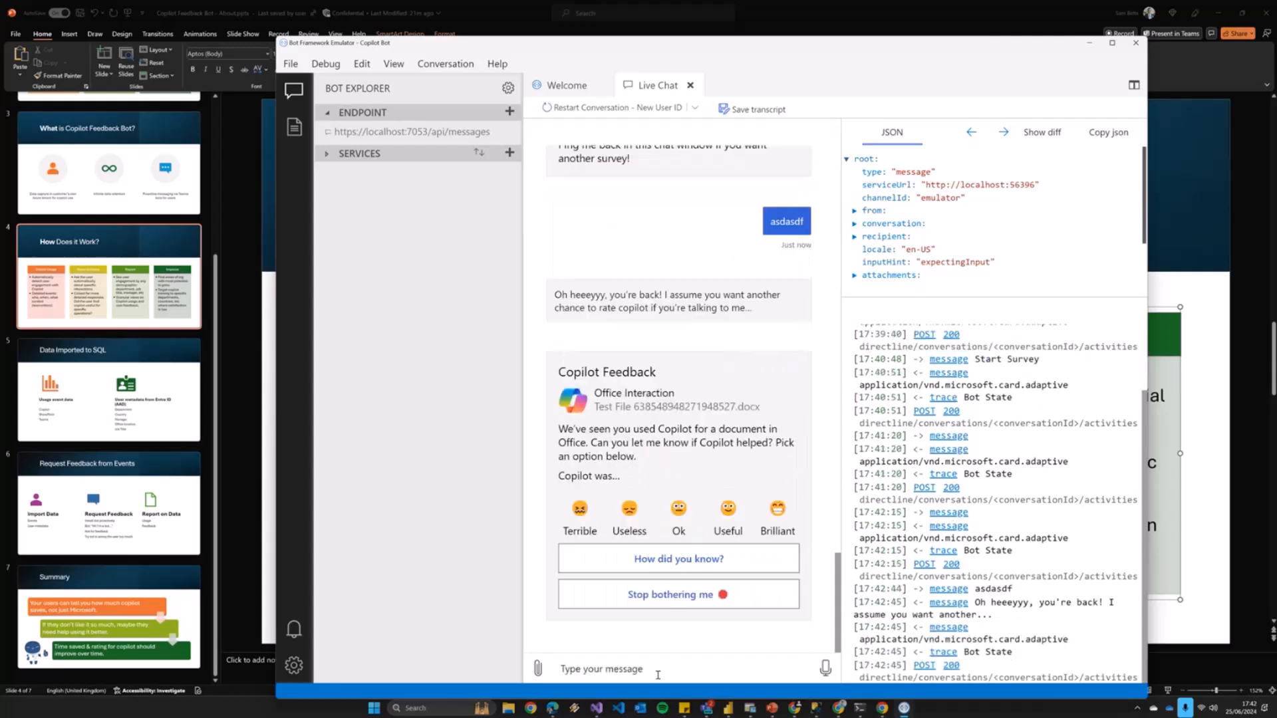
pyautogui.moveTo(599, 413)
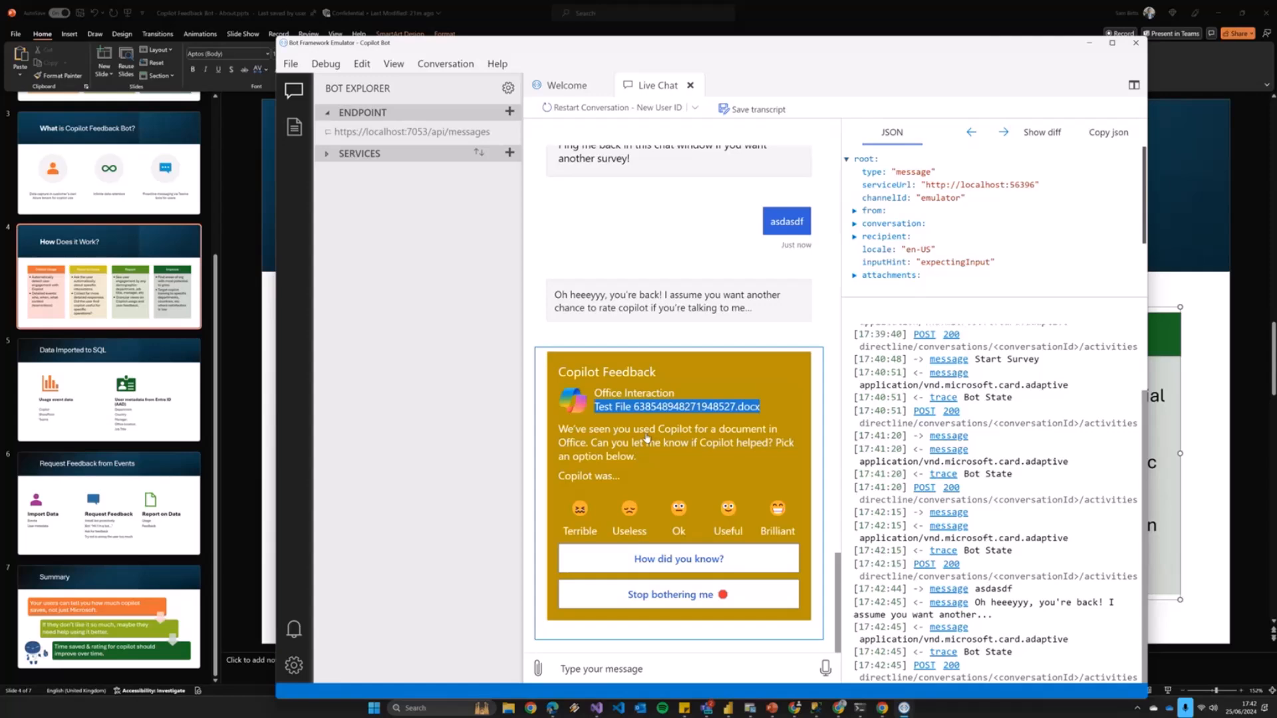
# Give the Office document card a low rating, comment 'Not the best content', and submit the survey
pyautogui.click(677, 509)
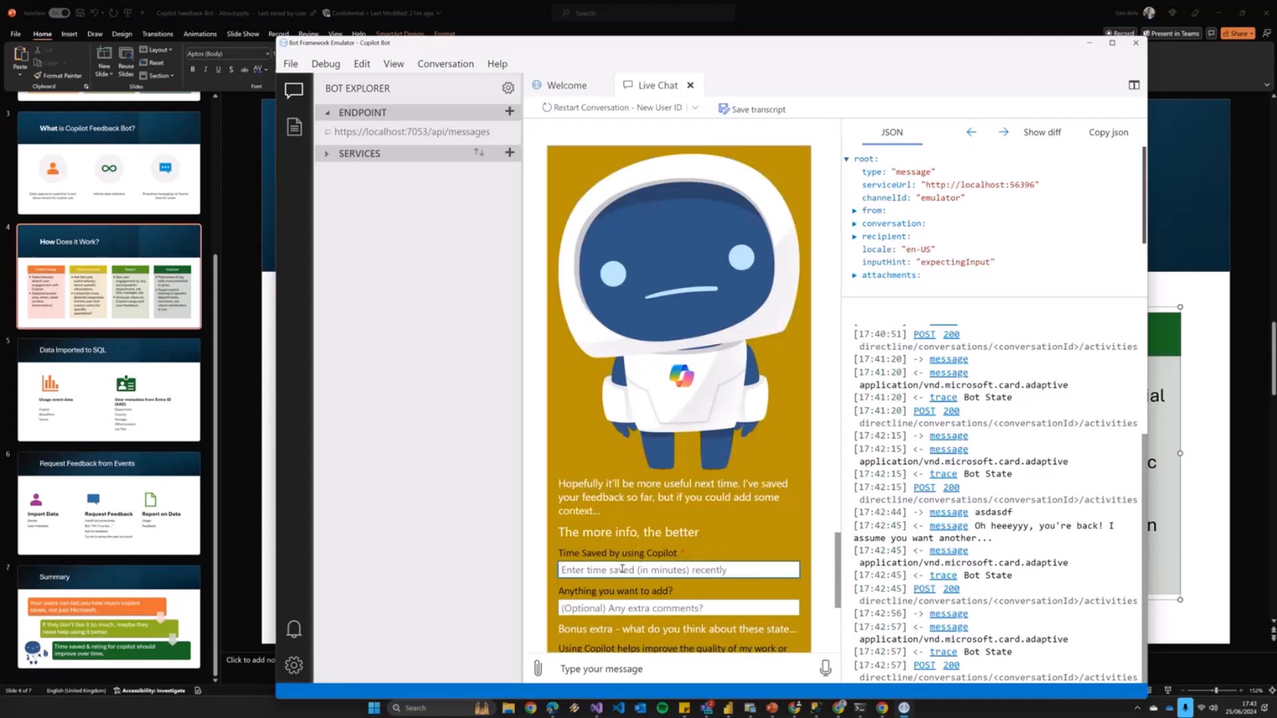
pyautogui.write('a')
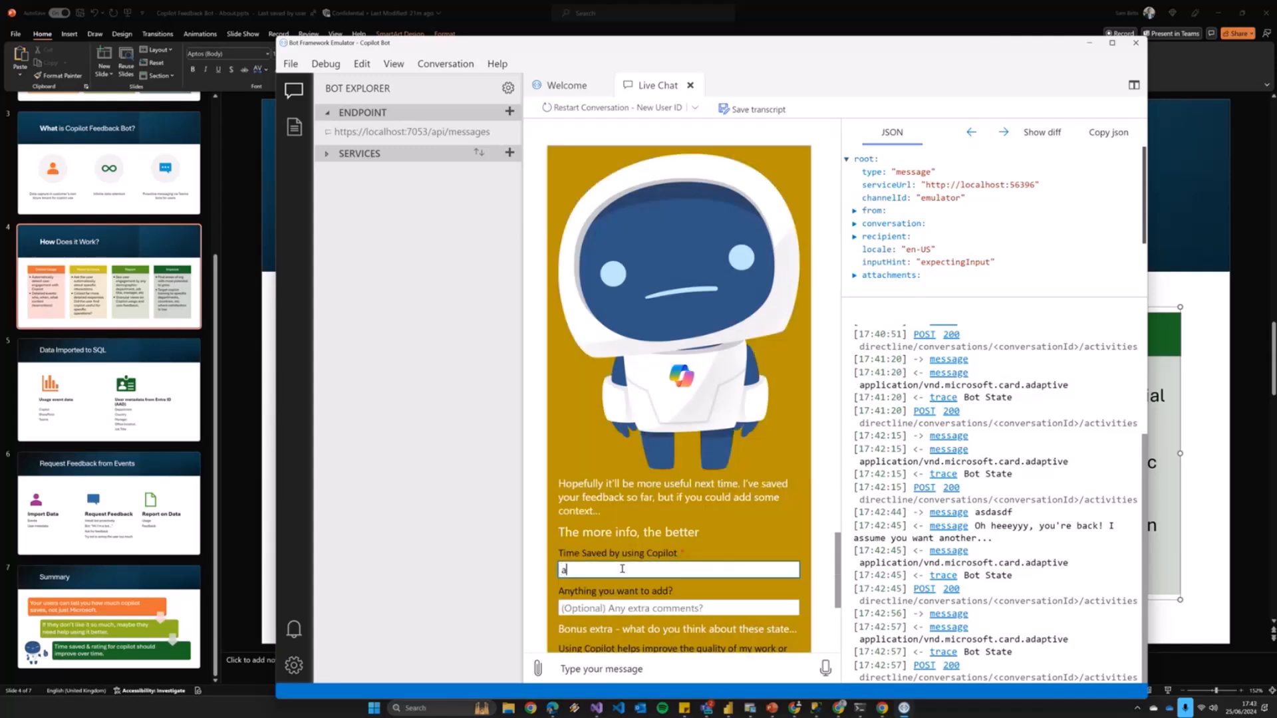
pyautogui.write('Not the best content')
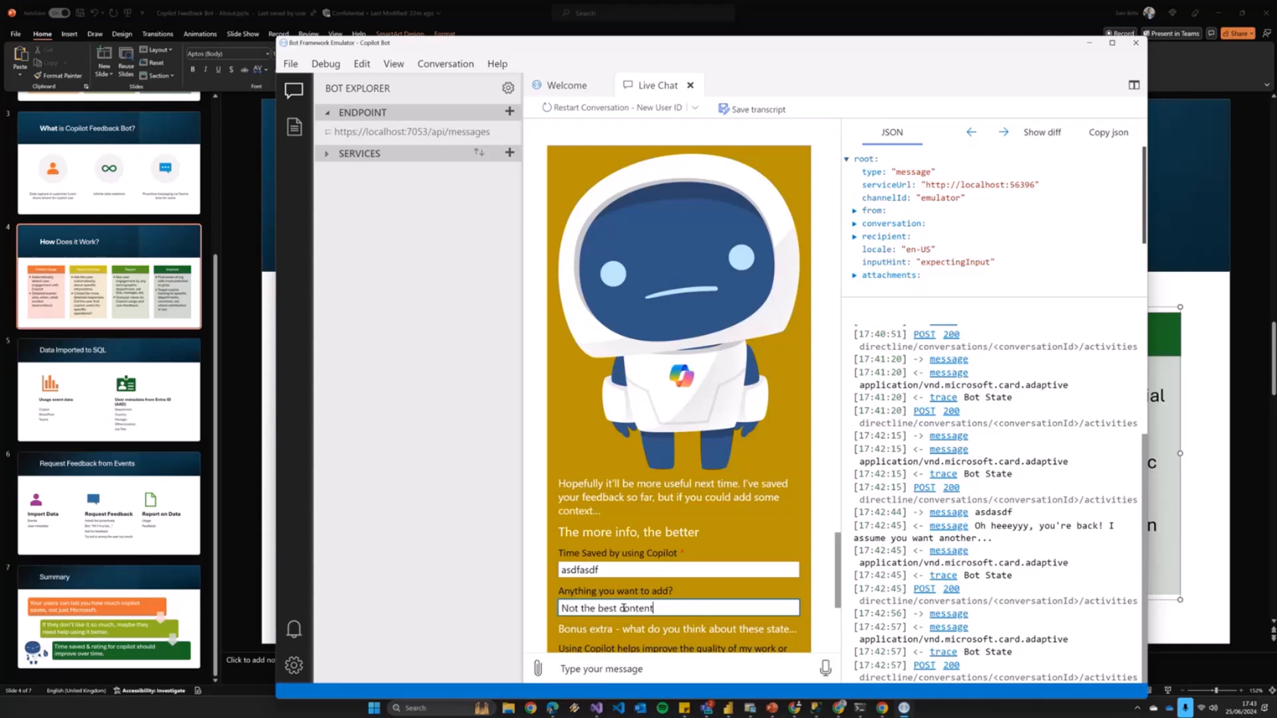
pyautogui.scroll(-3)
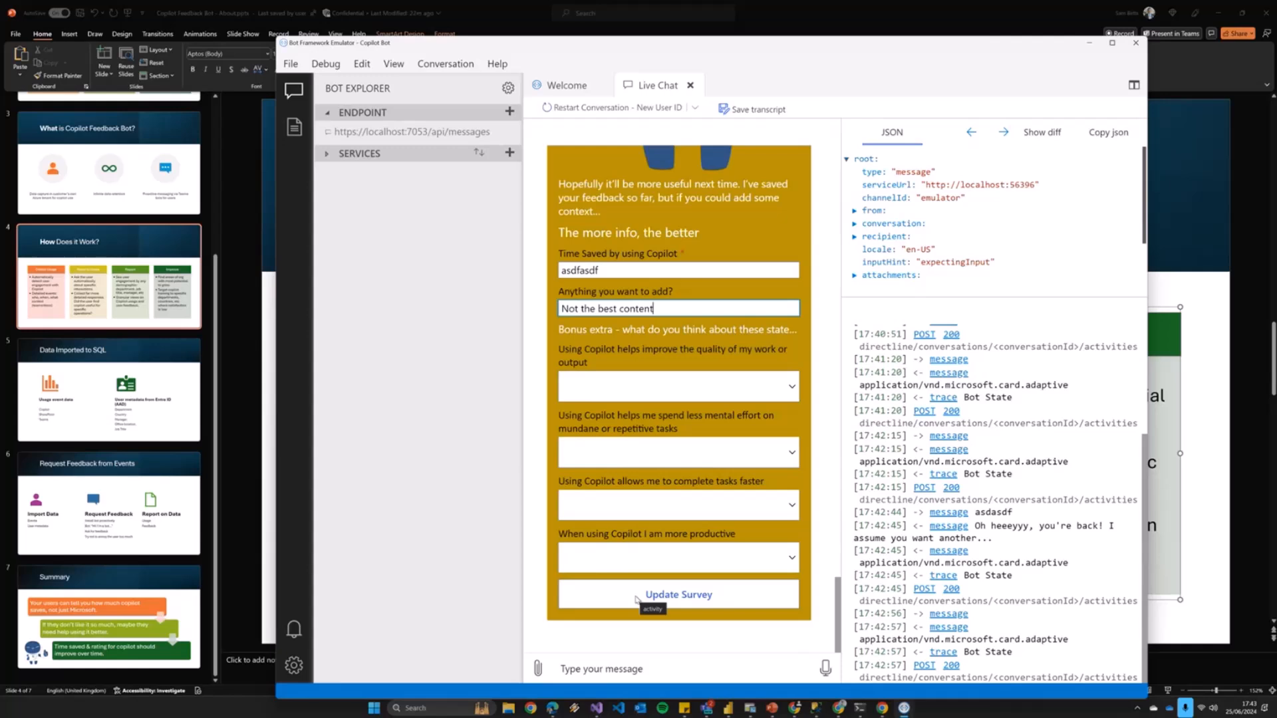
pyautogui.click(678, 594)
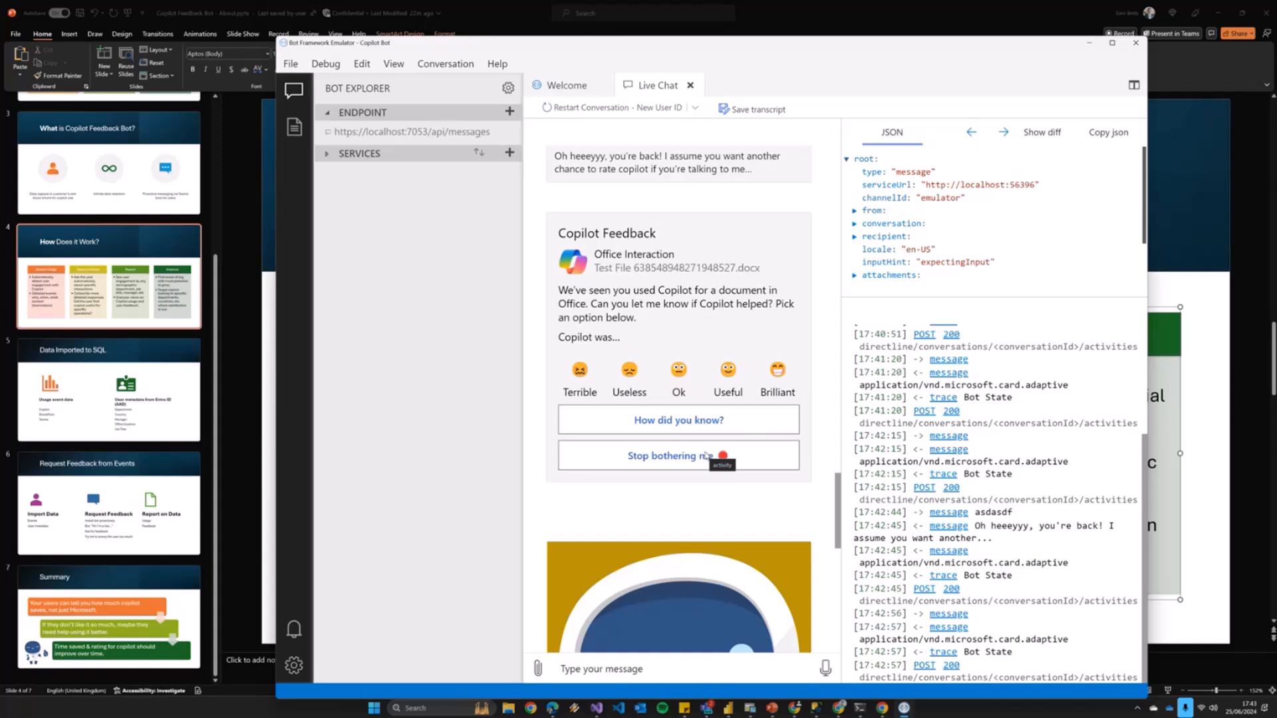
pyautogui.moveTo(705, 554)
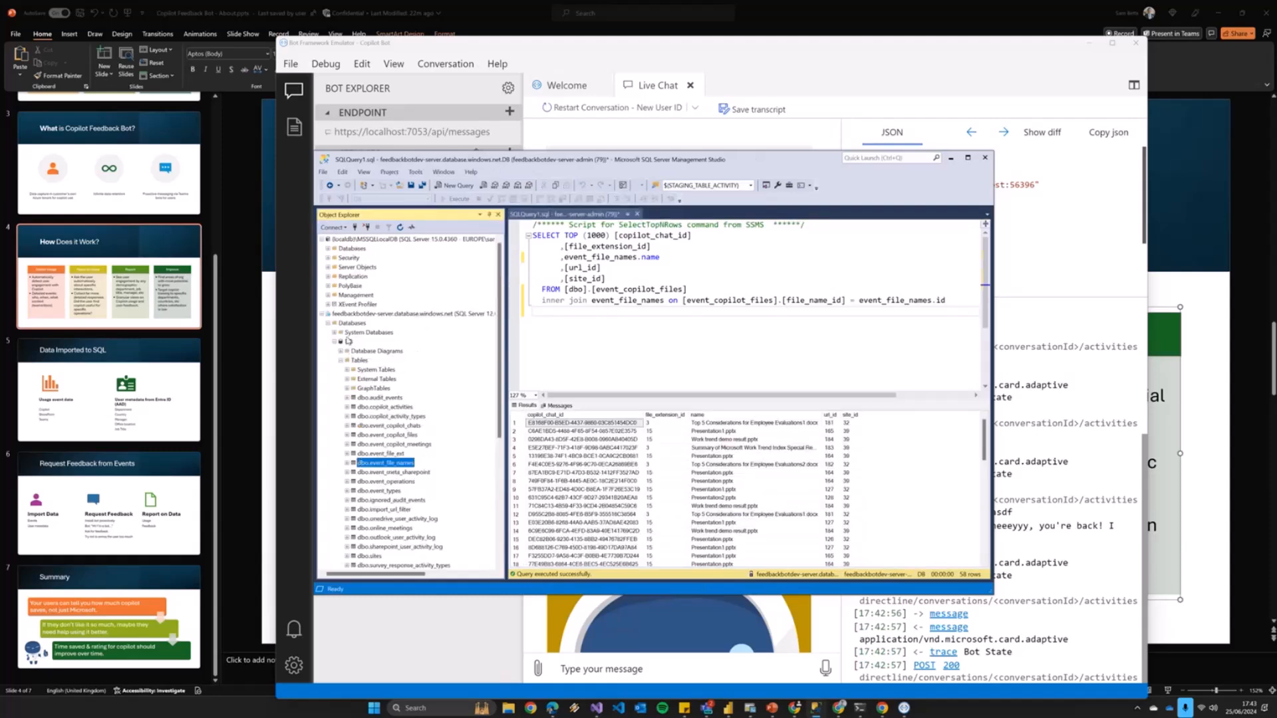
# Scroll through the SSMS results joining event_copilot_files with event_file_names
pyautogui.scroll(-3)
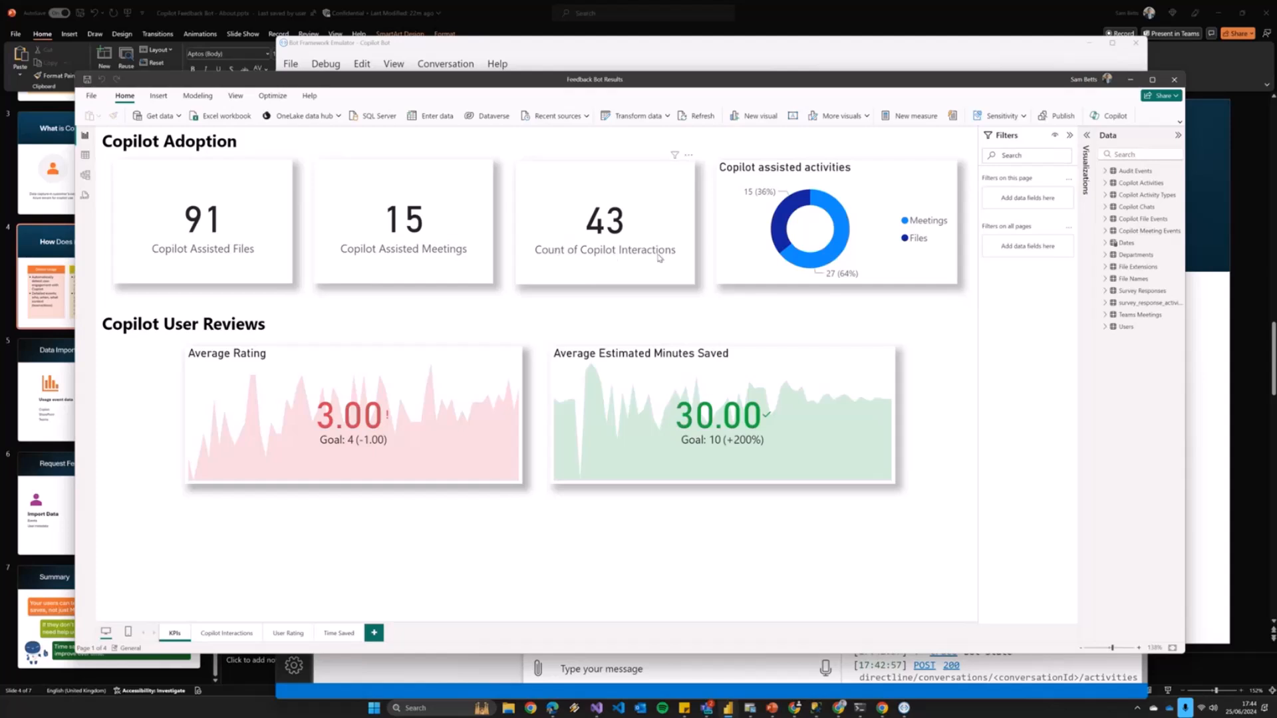
pyautogui.moveTo(872, 253)
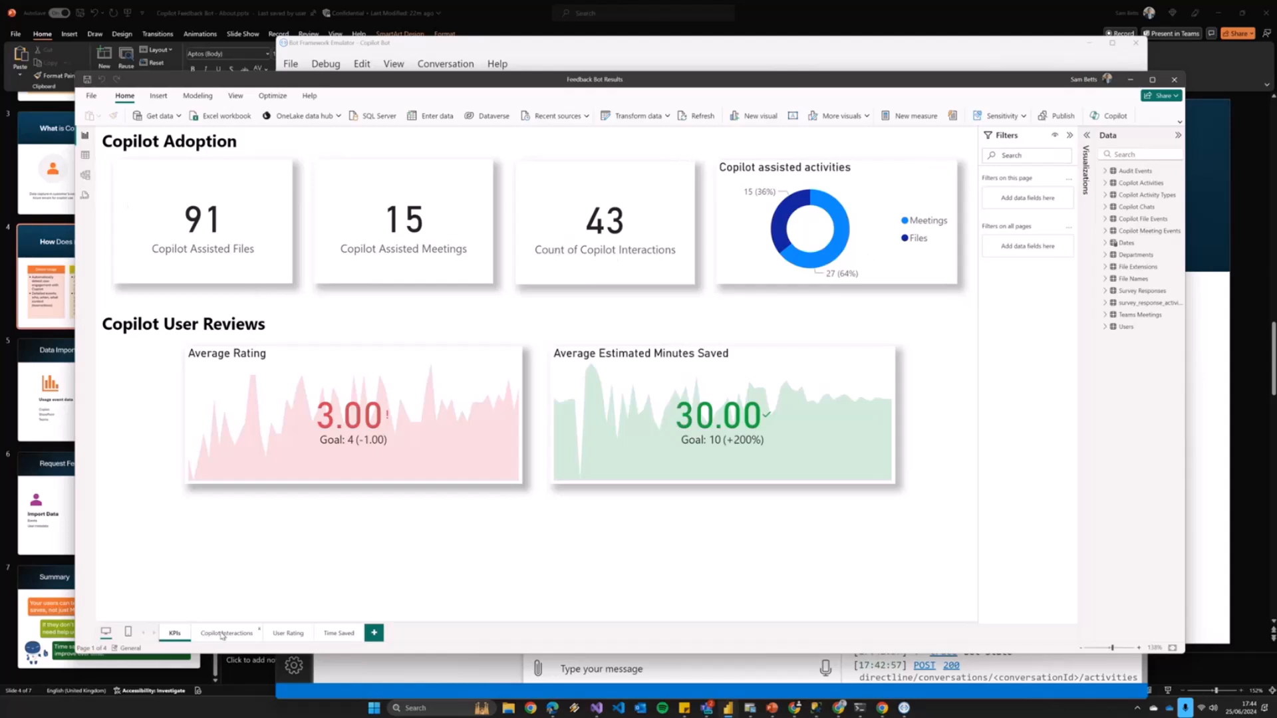
# Show the Copilot Interactions page with weekly Teams and Office Copilot usage charts
pyautogui.click(226, 632)
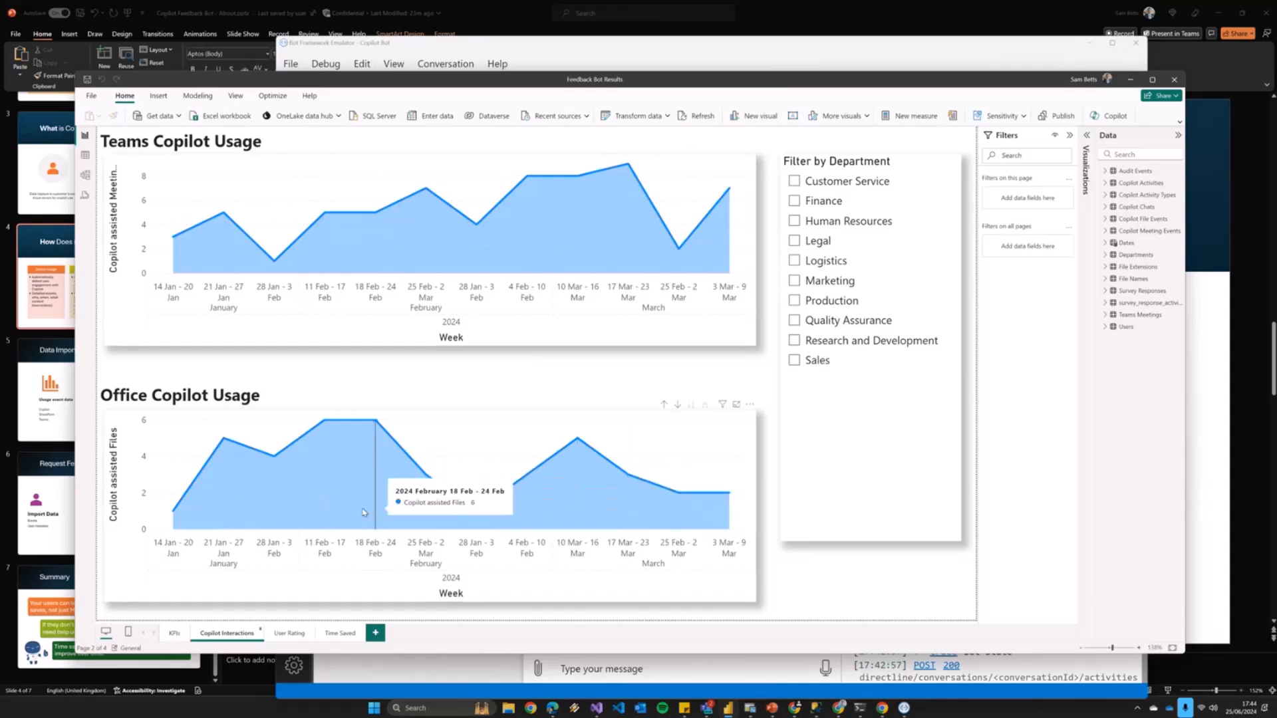
pyautogui.moveTo(692, 492)
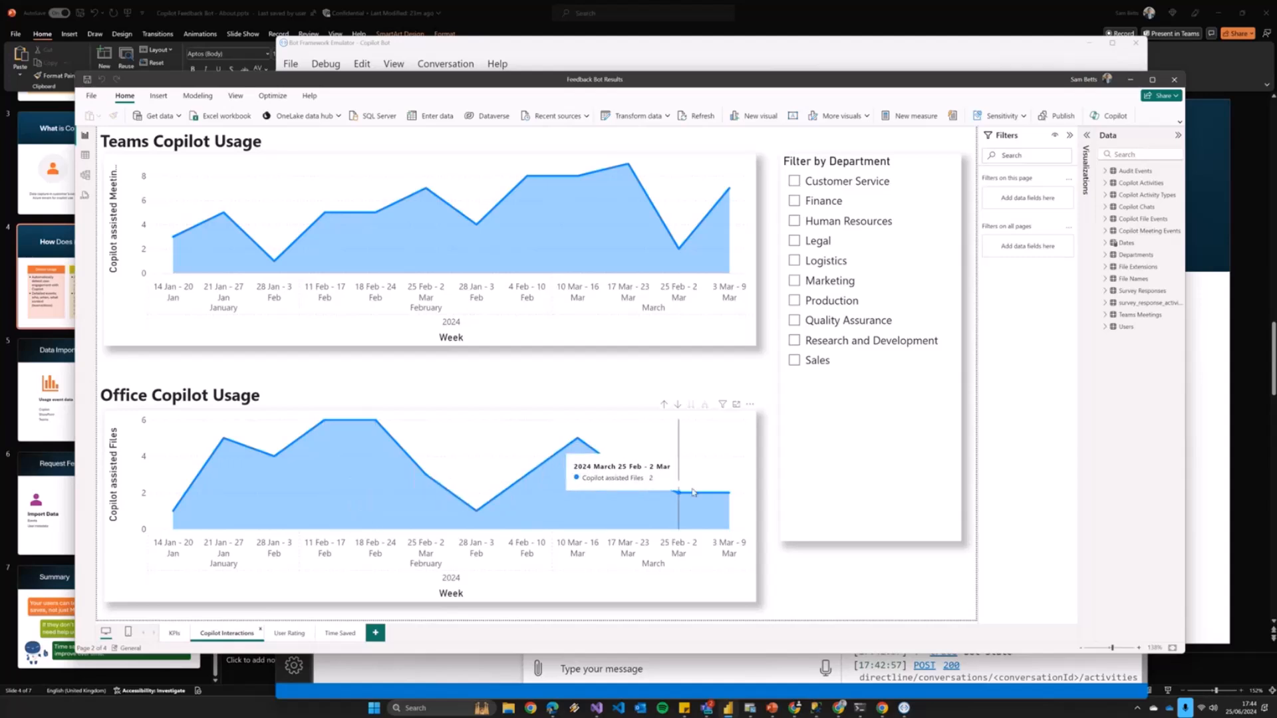
pyautogui.moveTo(341, 366)
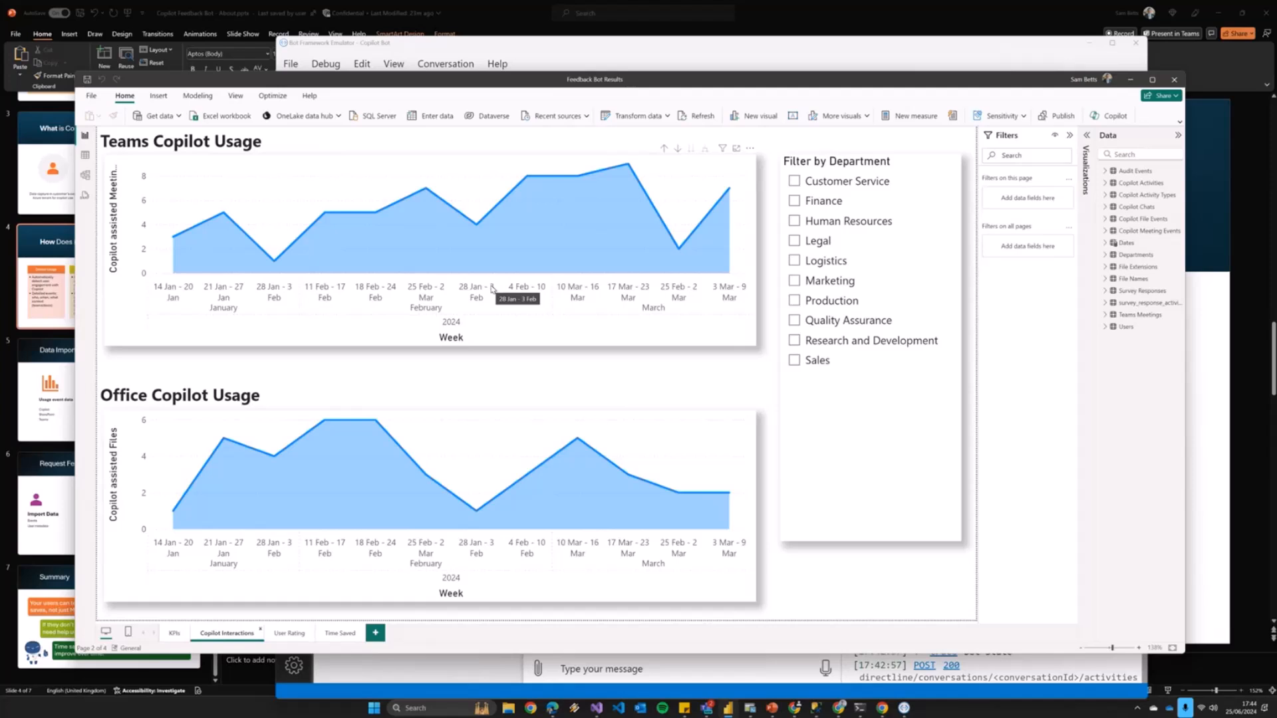
pyautogui.moveTo(333, 637)
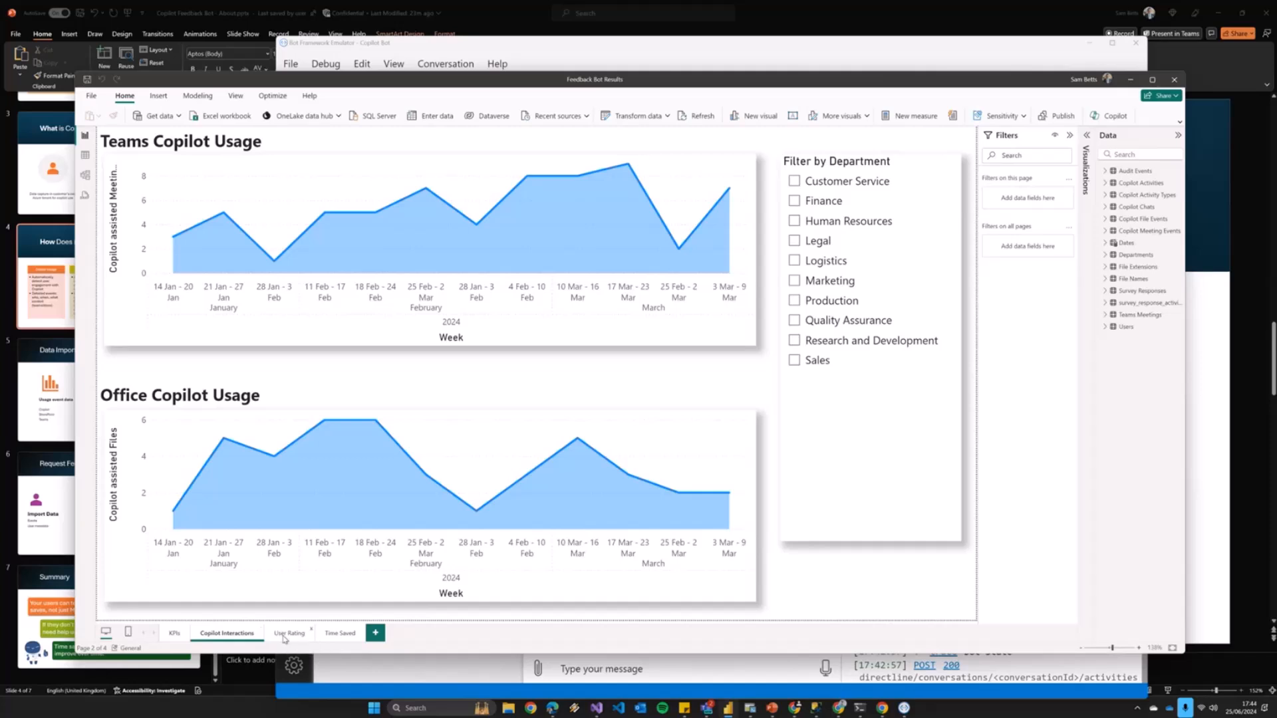
# Review the User Rating page, then move to the Time Saved page of the report
pyautogui.click(290, 632)
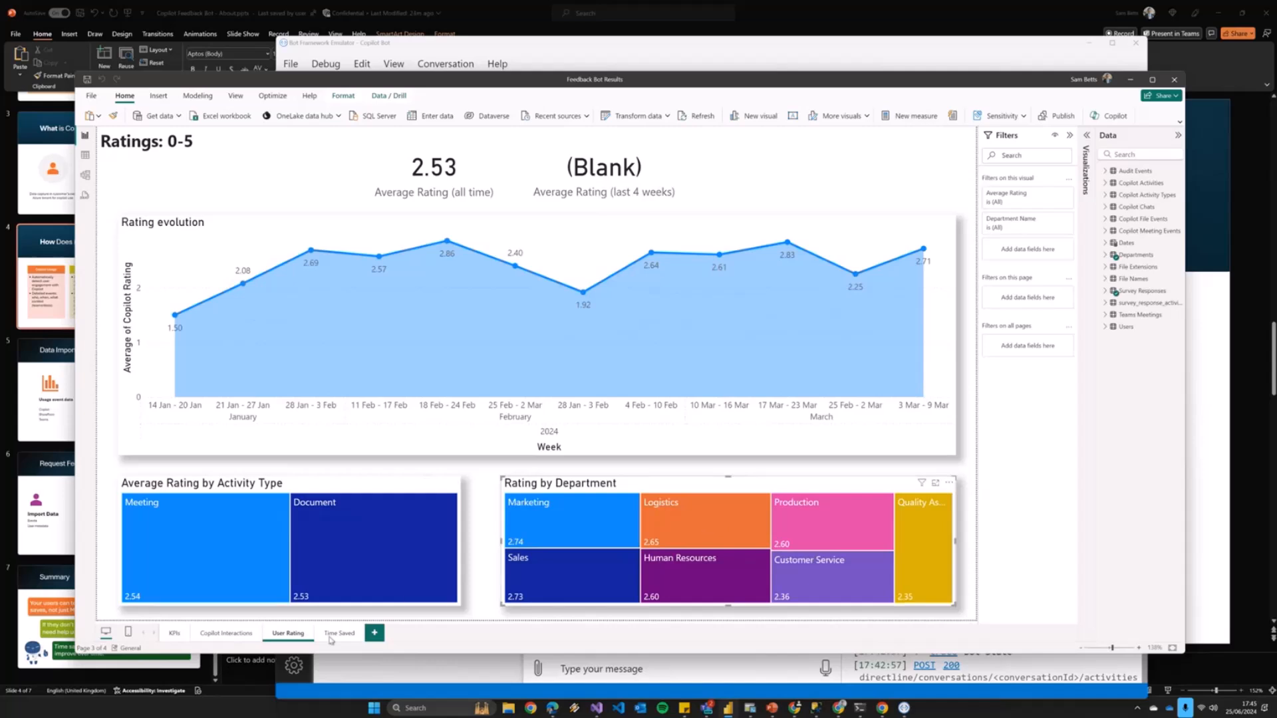
pyautogui.click(339, 633)
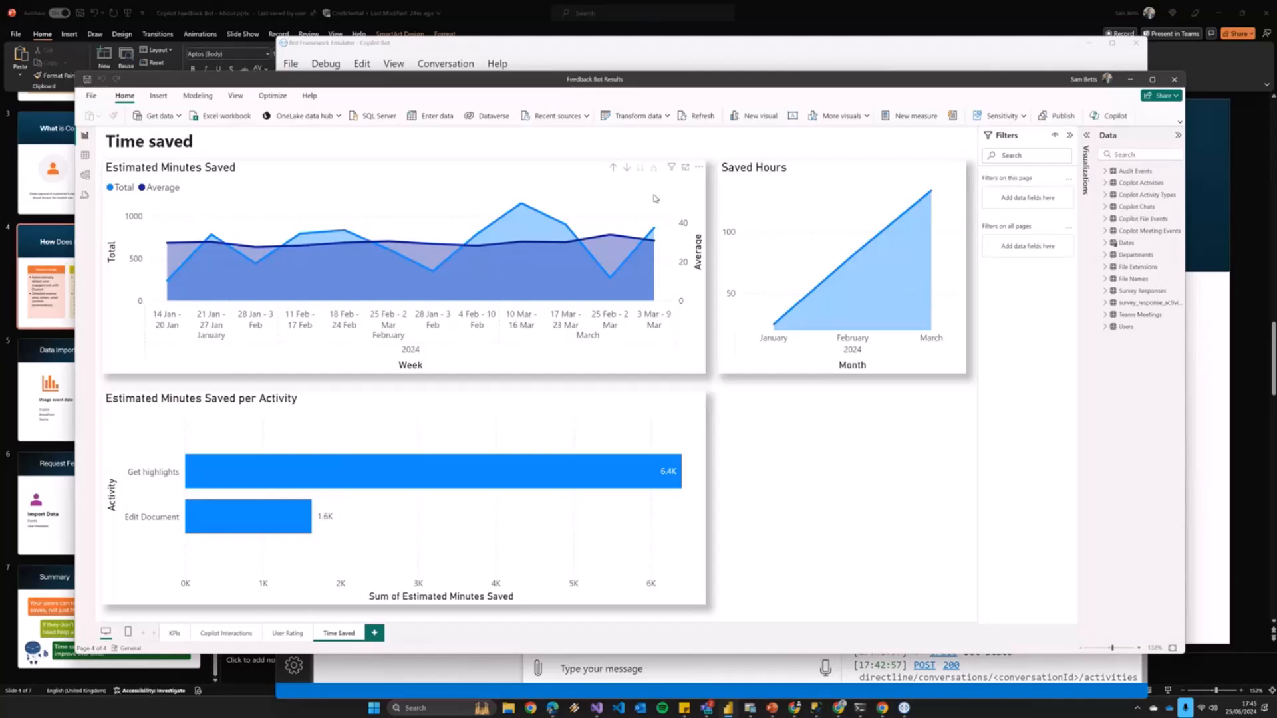
pyautogui.moveTo(642, 165)
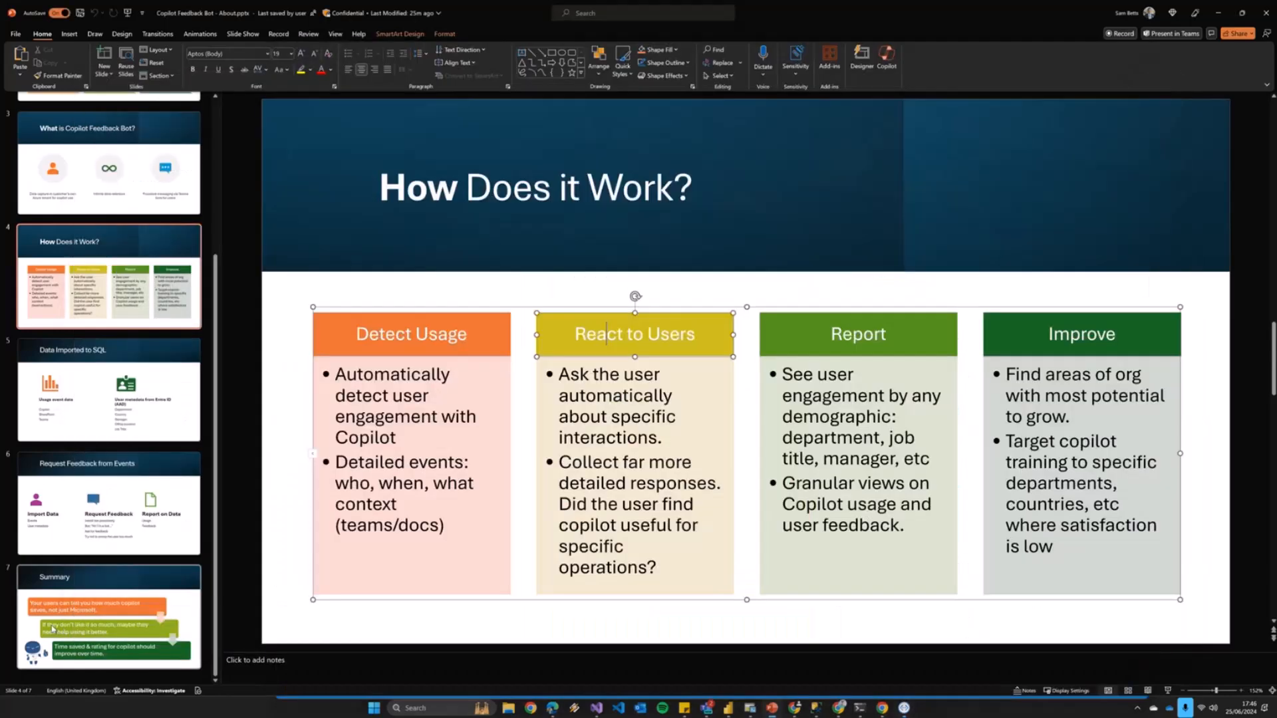
# Show slide 7, the Summary slide on time saved and improving ratings
pyautogui.click(109, 617)
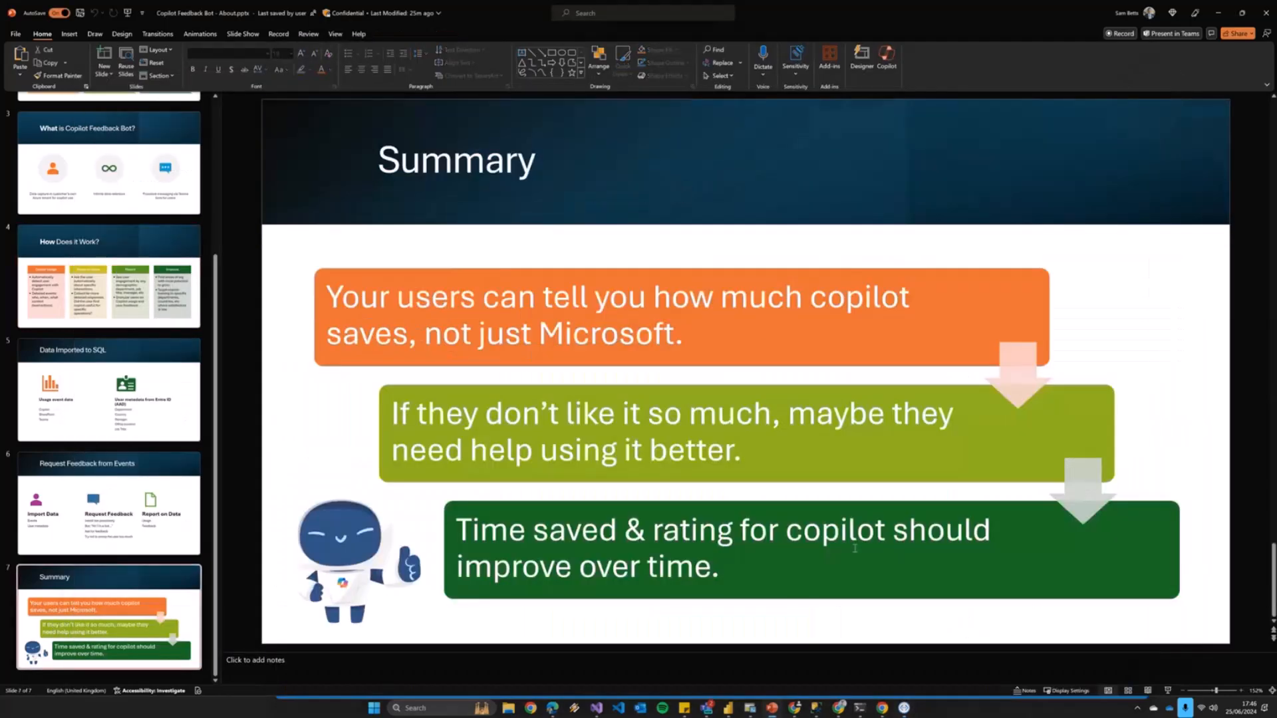